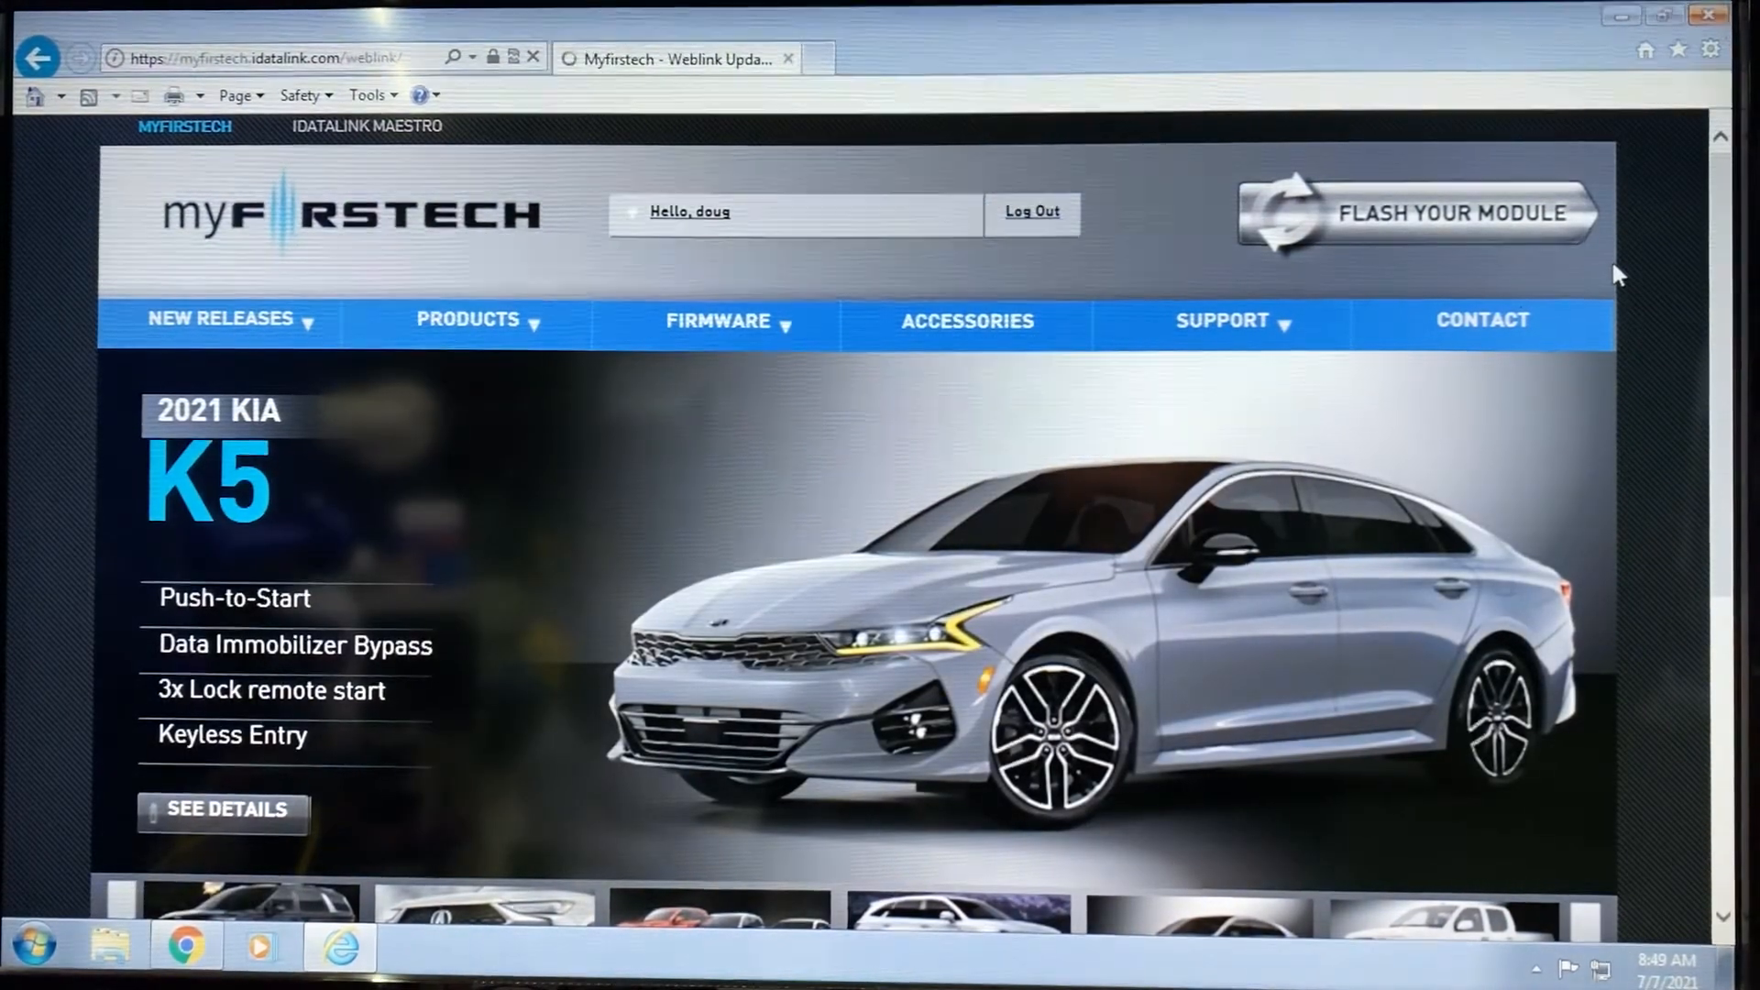
Launch Weblink Updater via 'Flash Your Module' for the connected COM-BLADE-AL cartridge.
click(1415, 212)
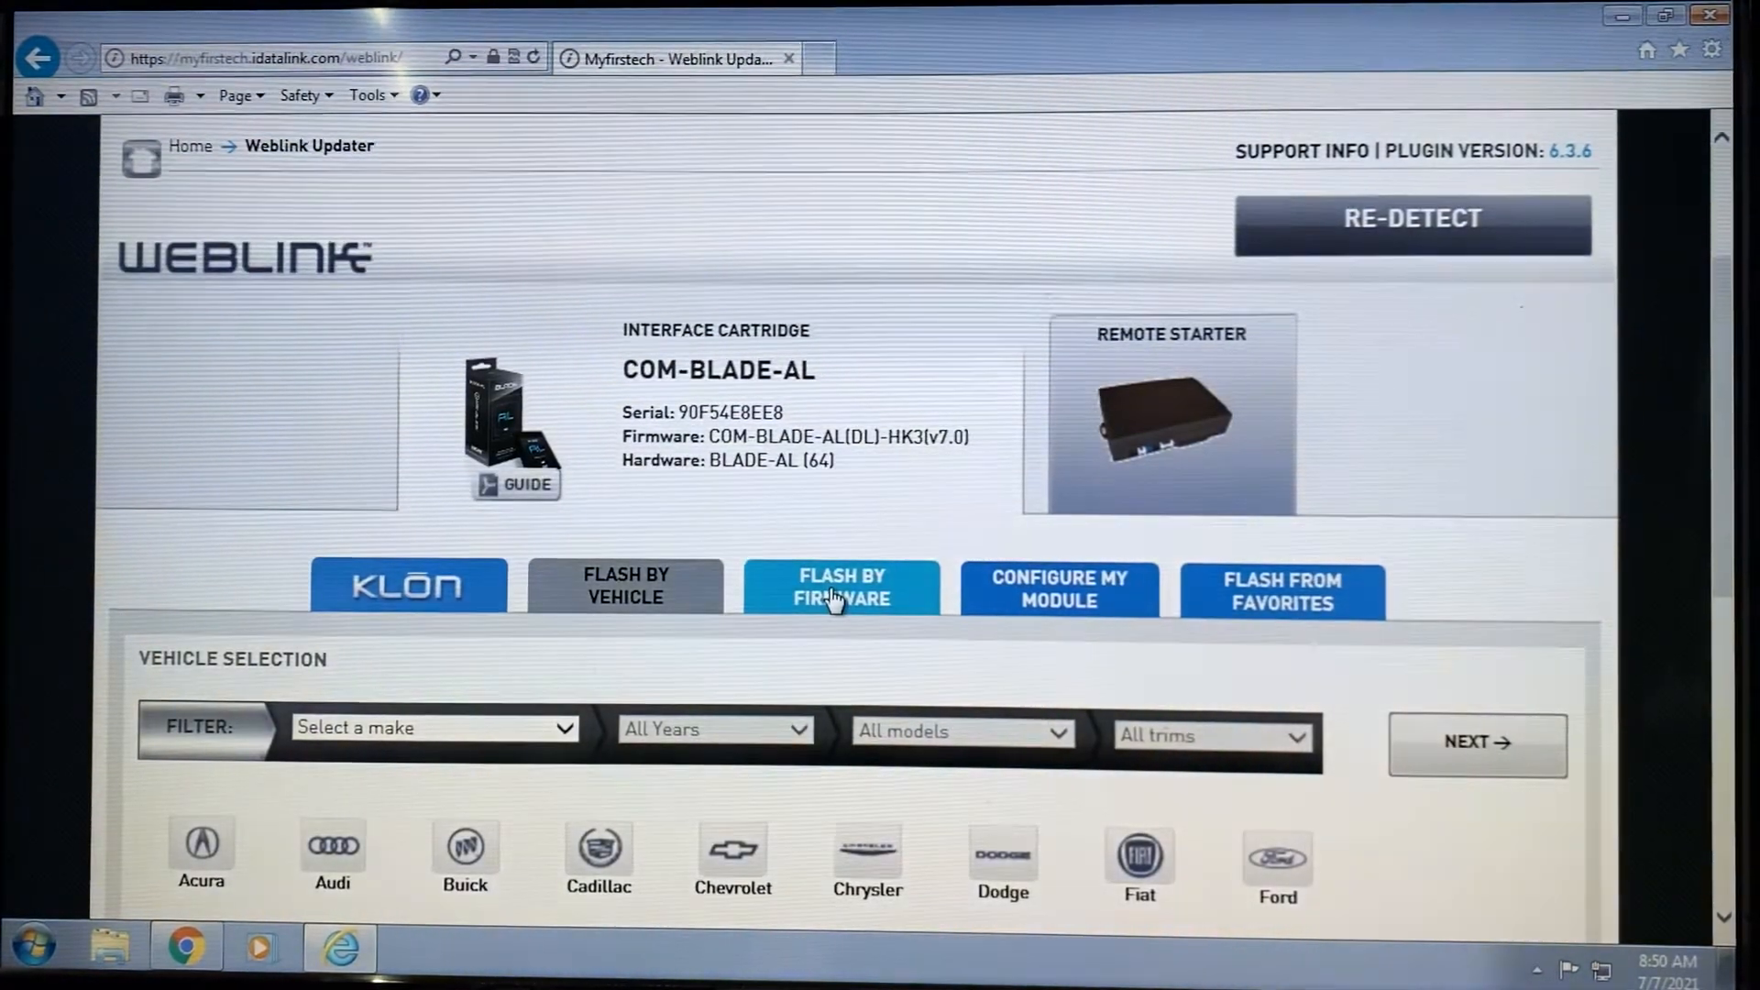
Switch to Flash by Firmware and browse the Doorlock+Transponder Bypass Combo firmware list.
click(842, 587)
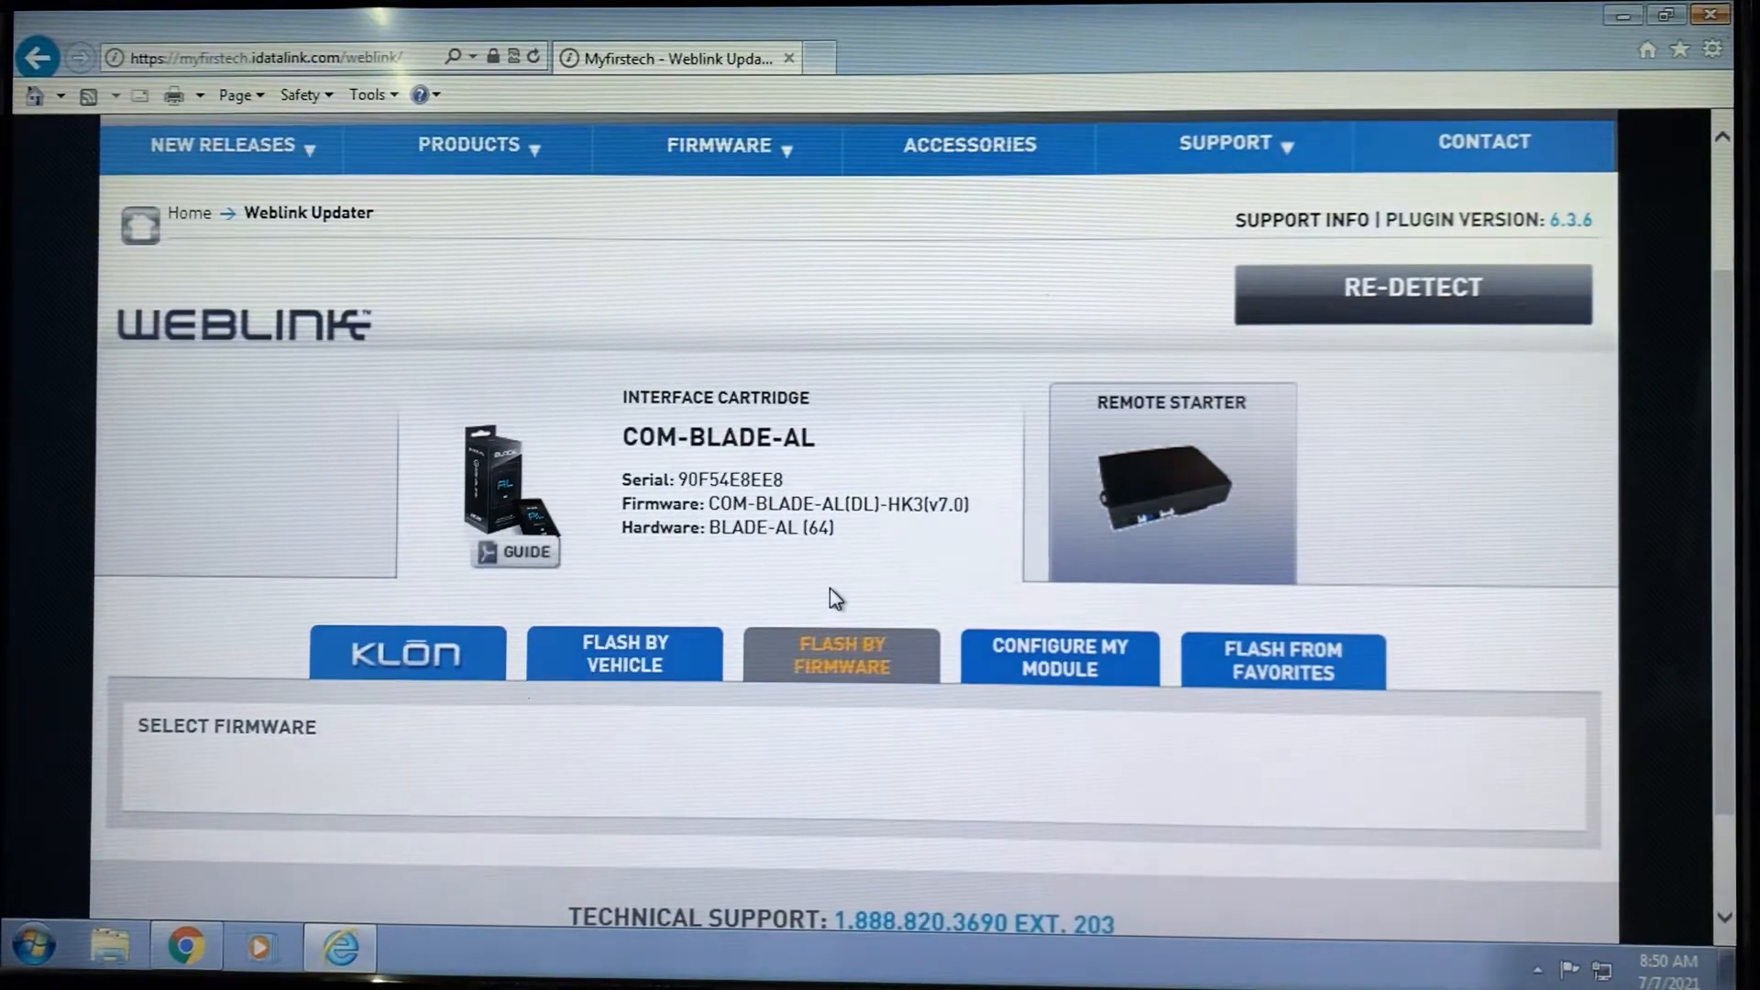
click(842, 654)
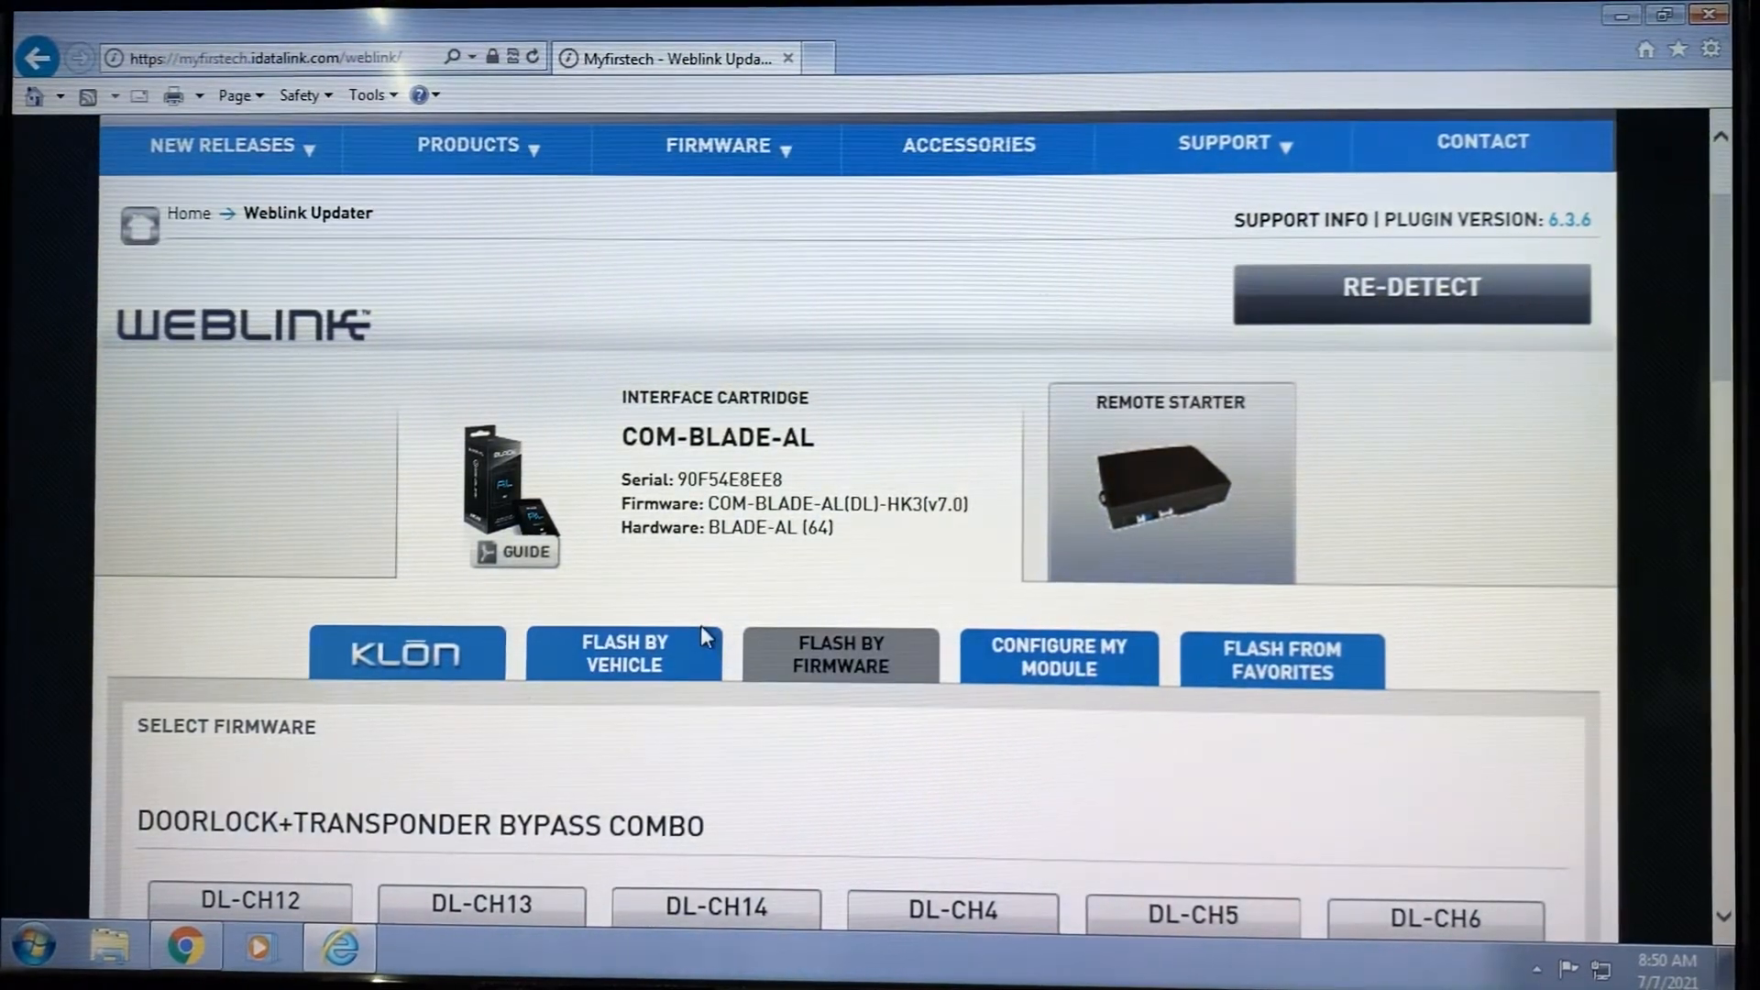
scroll(down, 3)
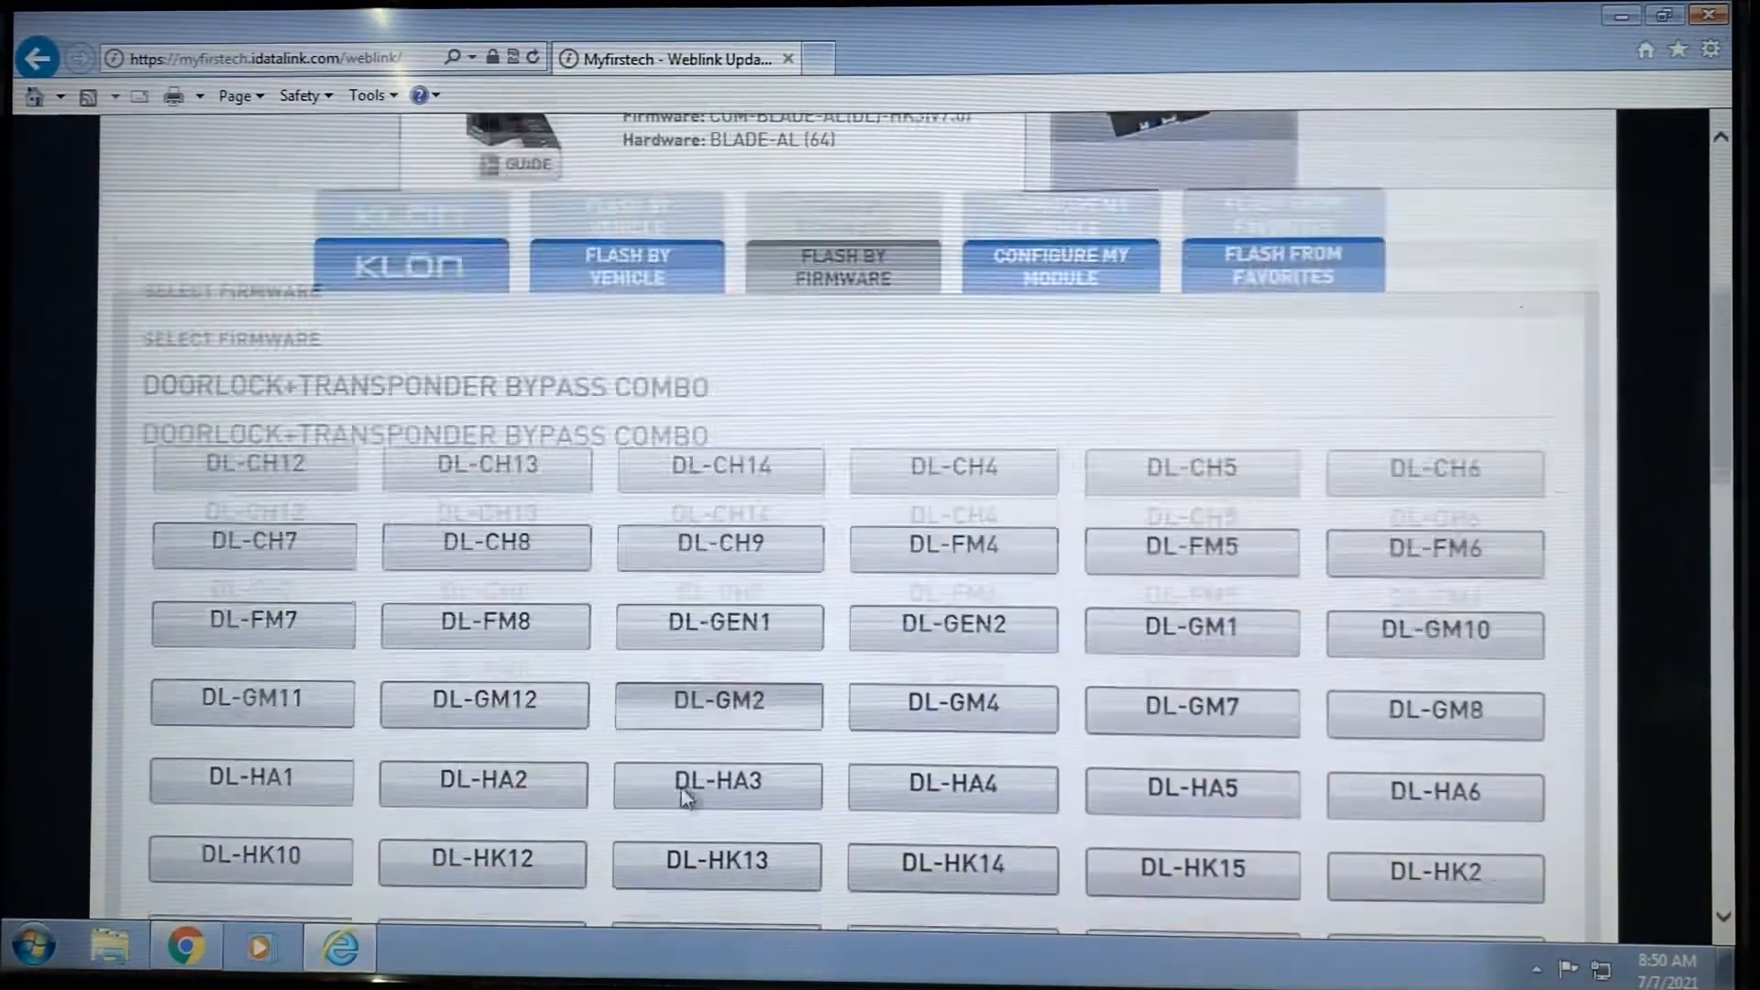
scroll(down, 3)
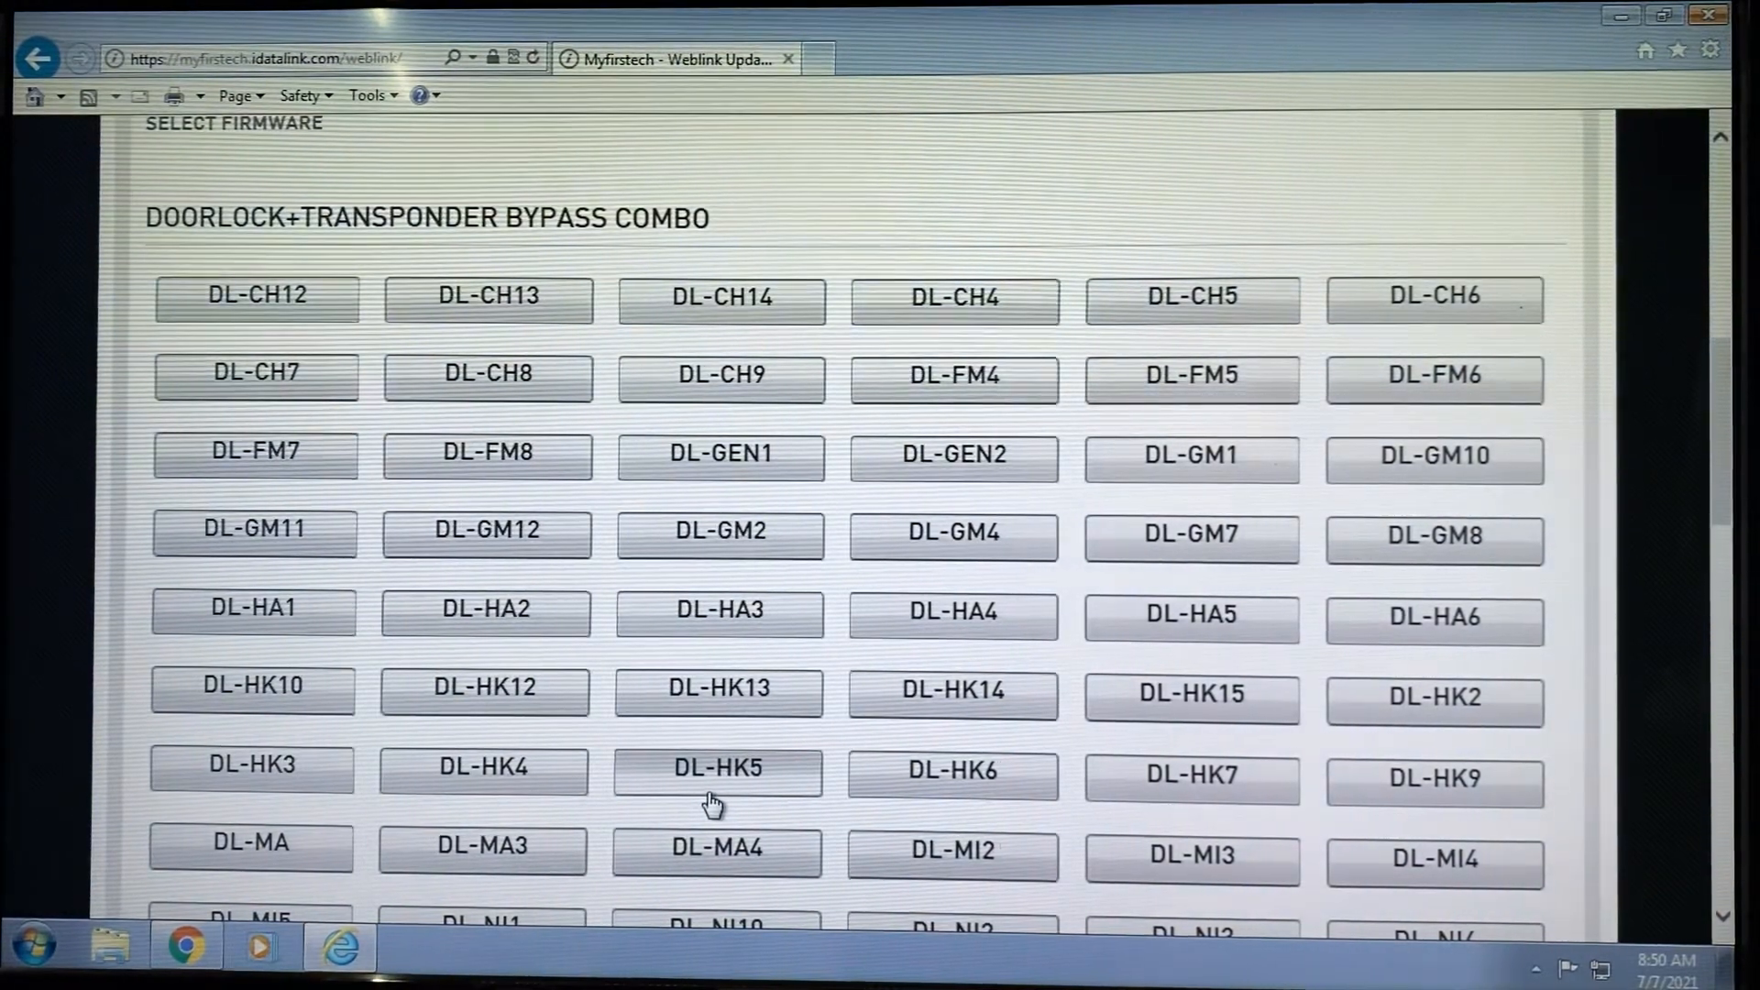
scroll(up, 3)
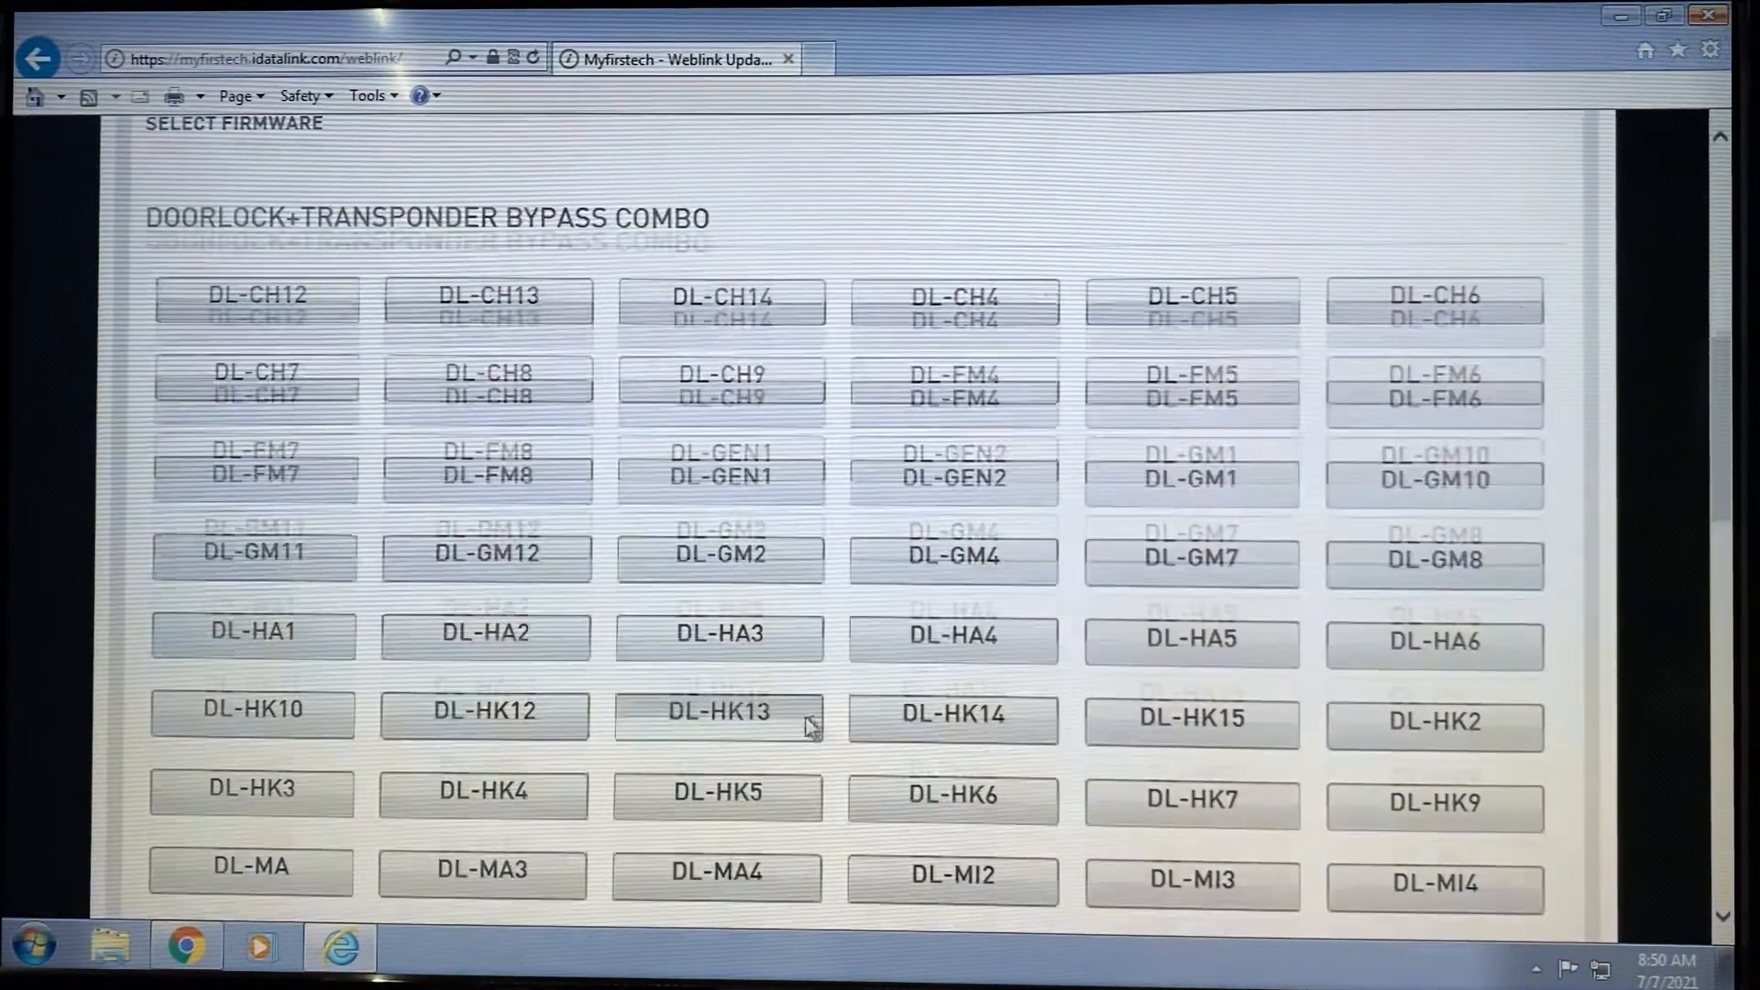
scroll(up, 3)
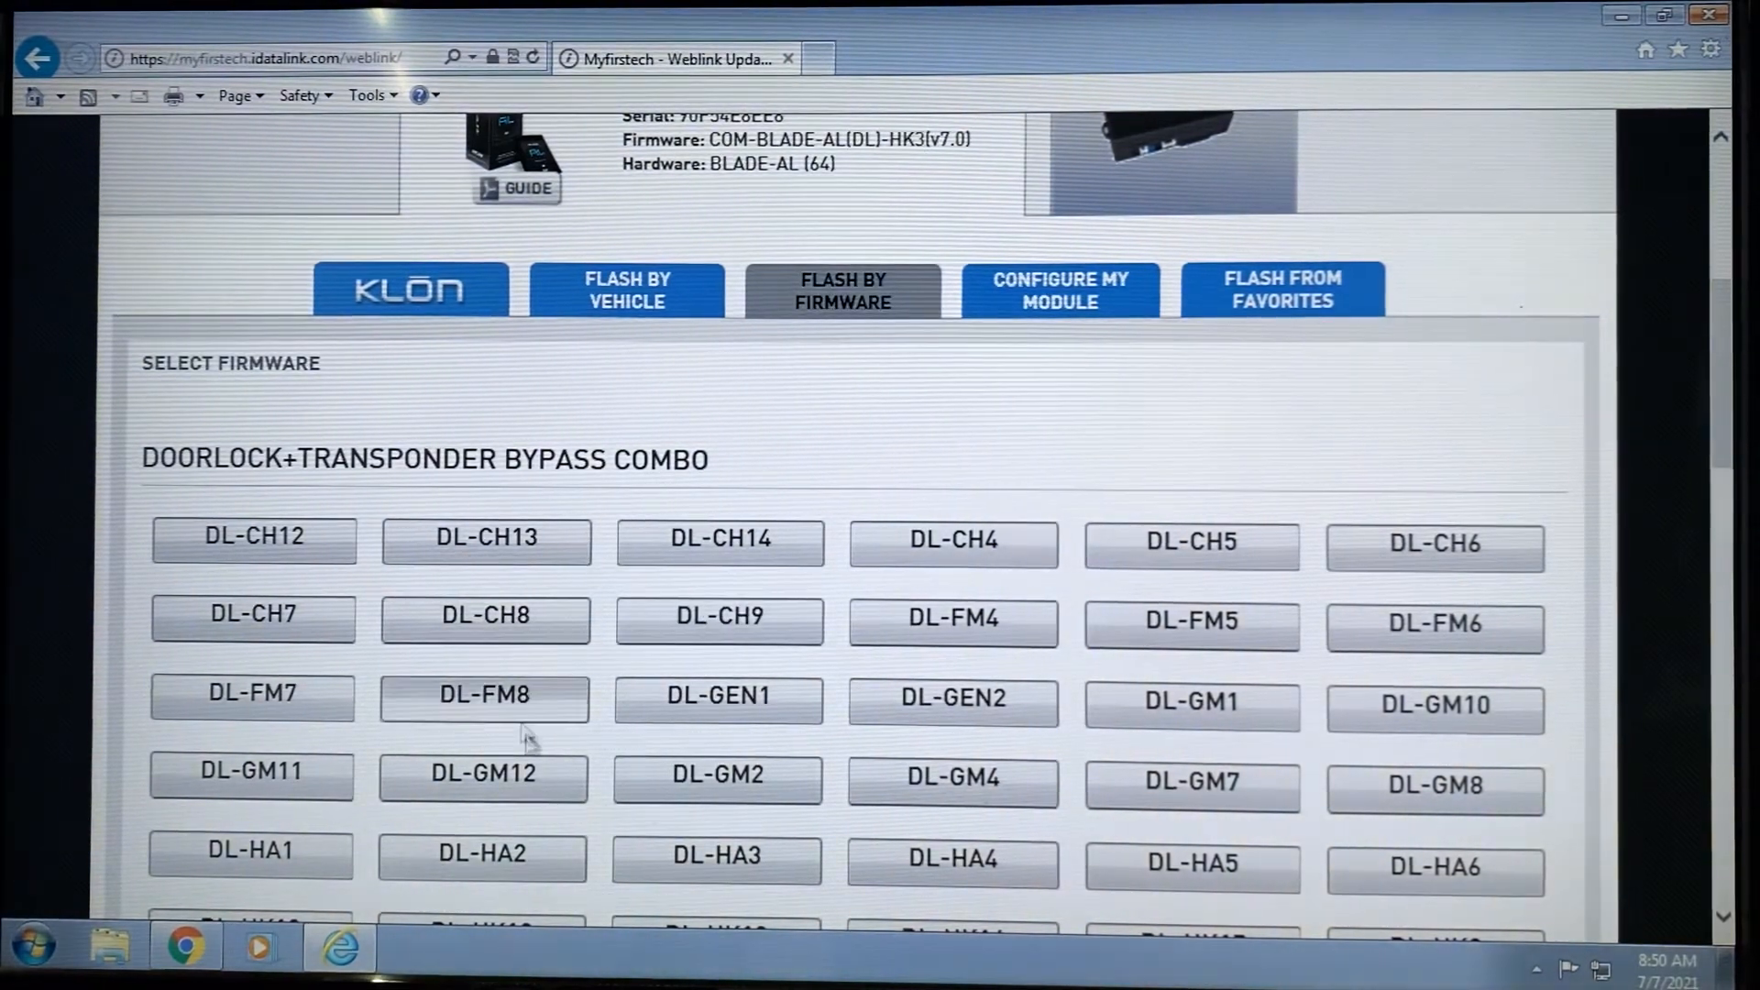
mouse_move(953, 543)
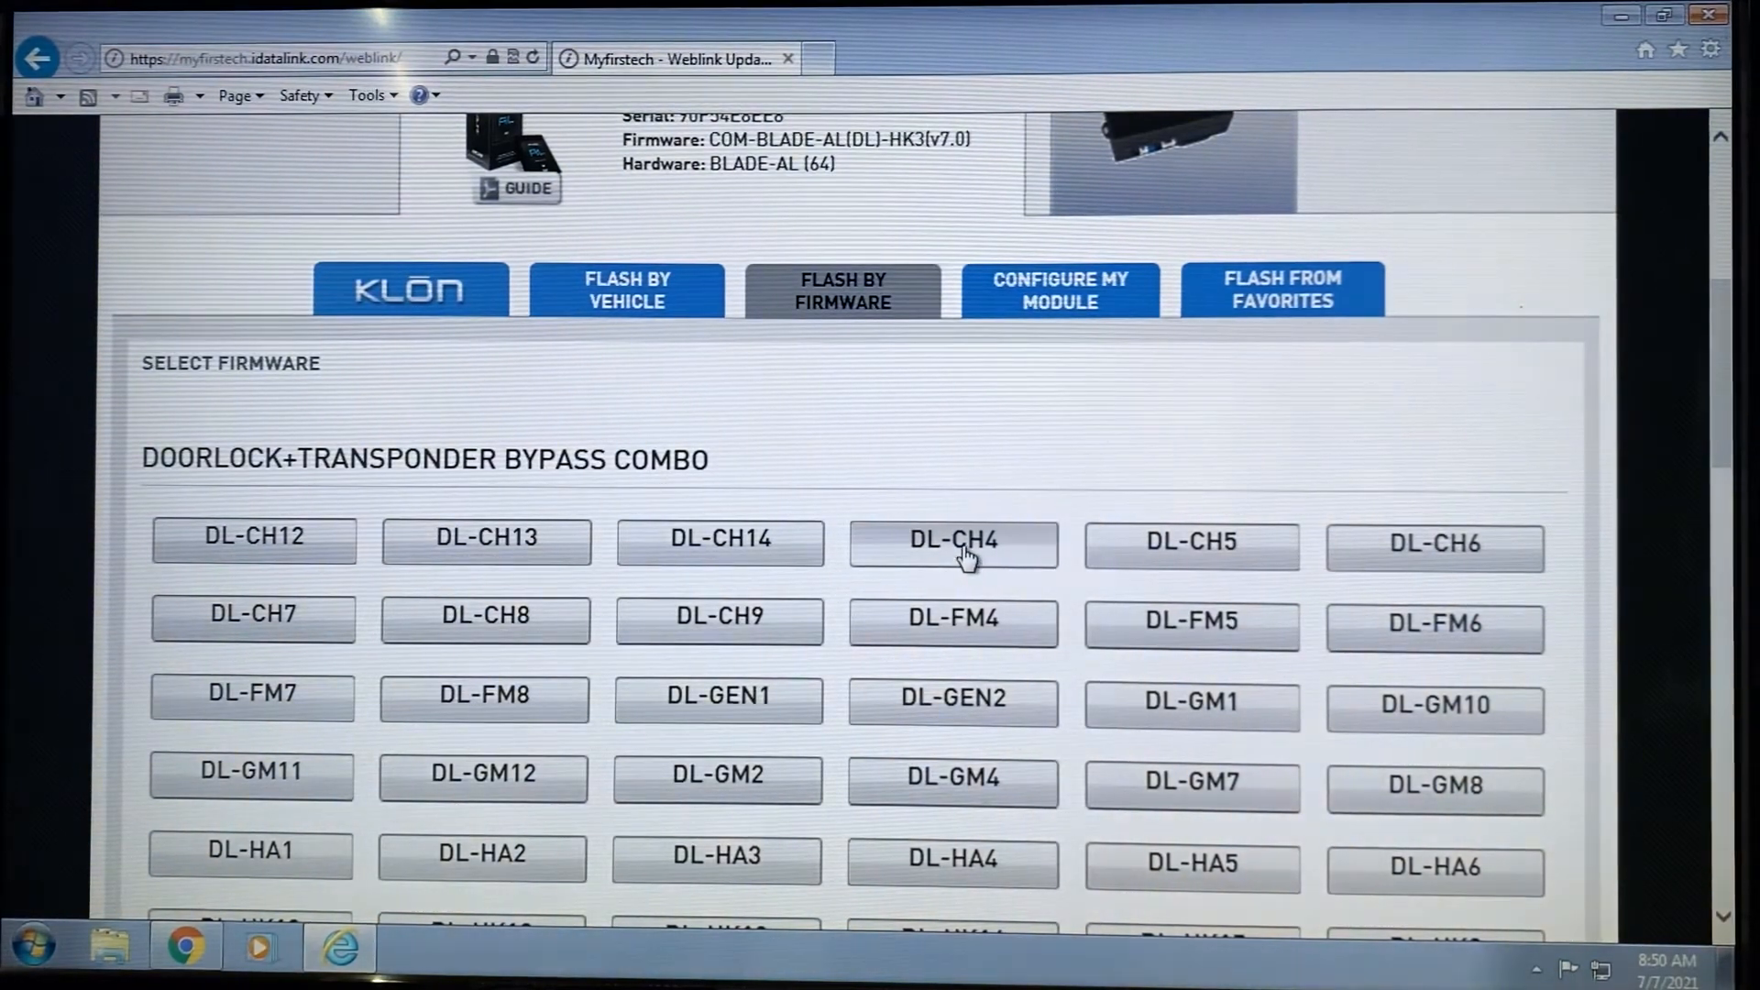
Choose DL-CH4, loading COM-BLADE-AL(DL)-CH4 version 2.8 for Chrysler Tipstart models.
click(954, 543)
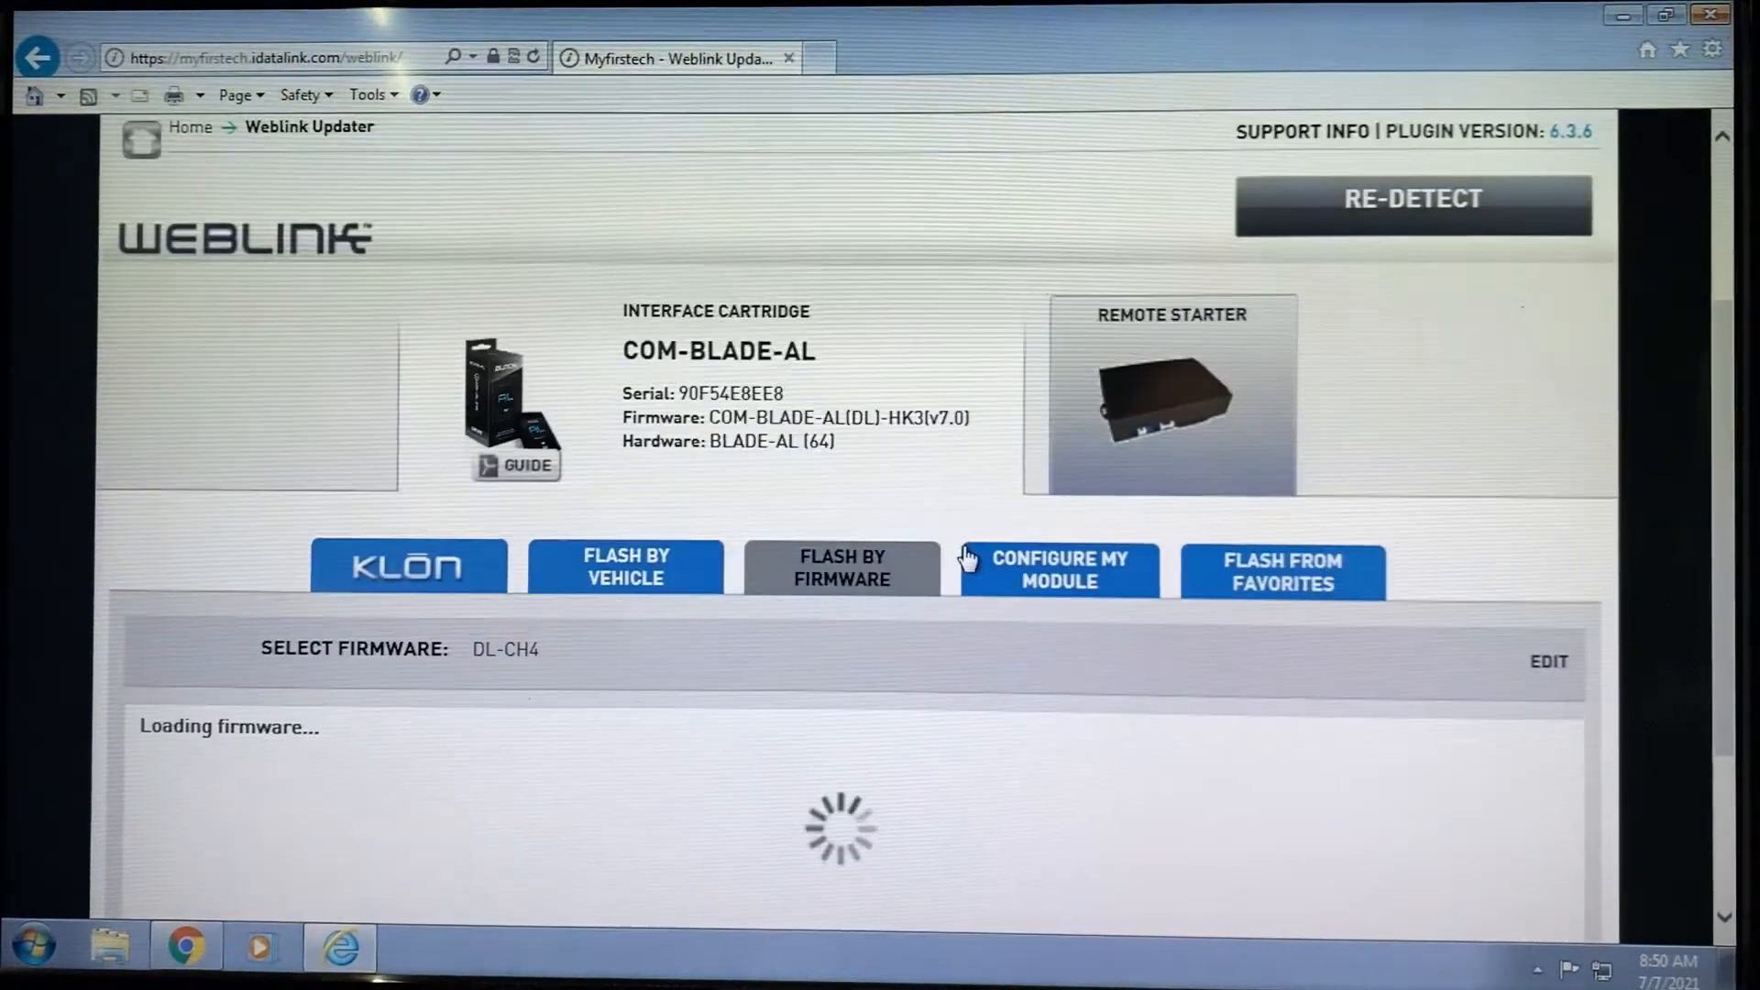
scroll(down, 3)
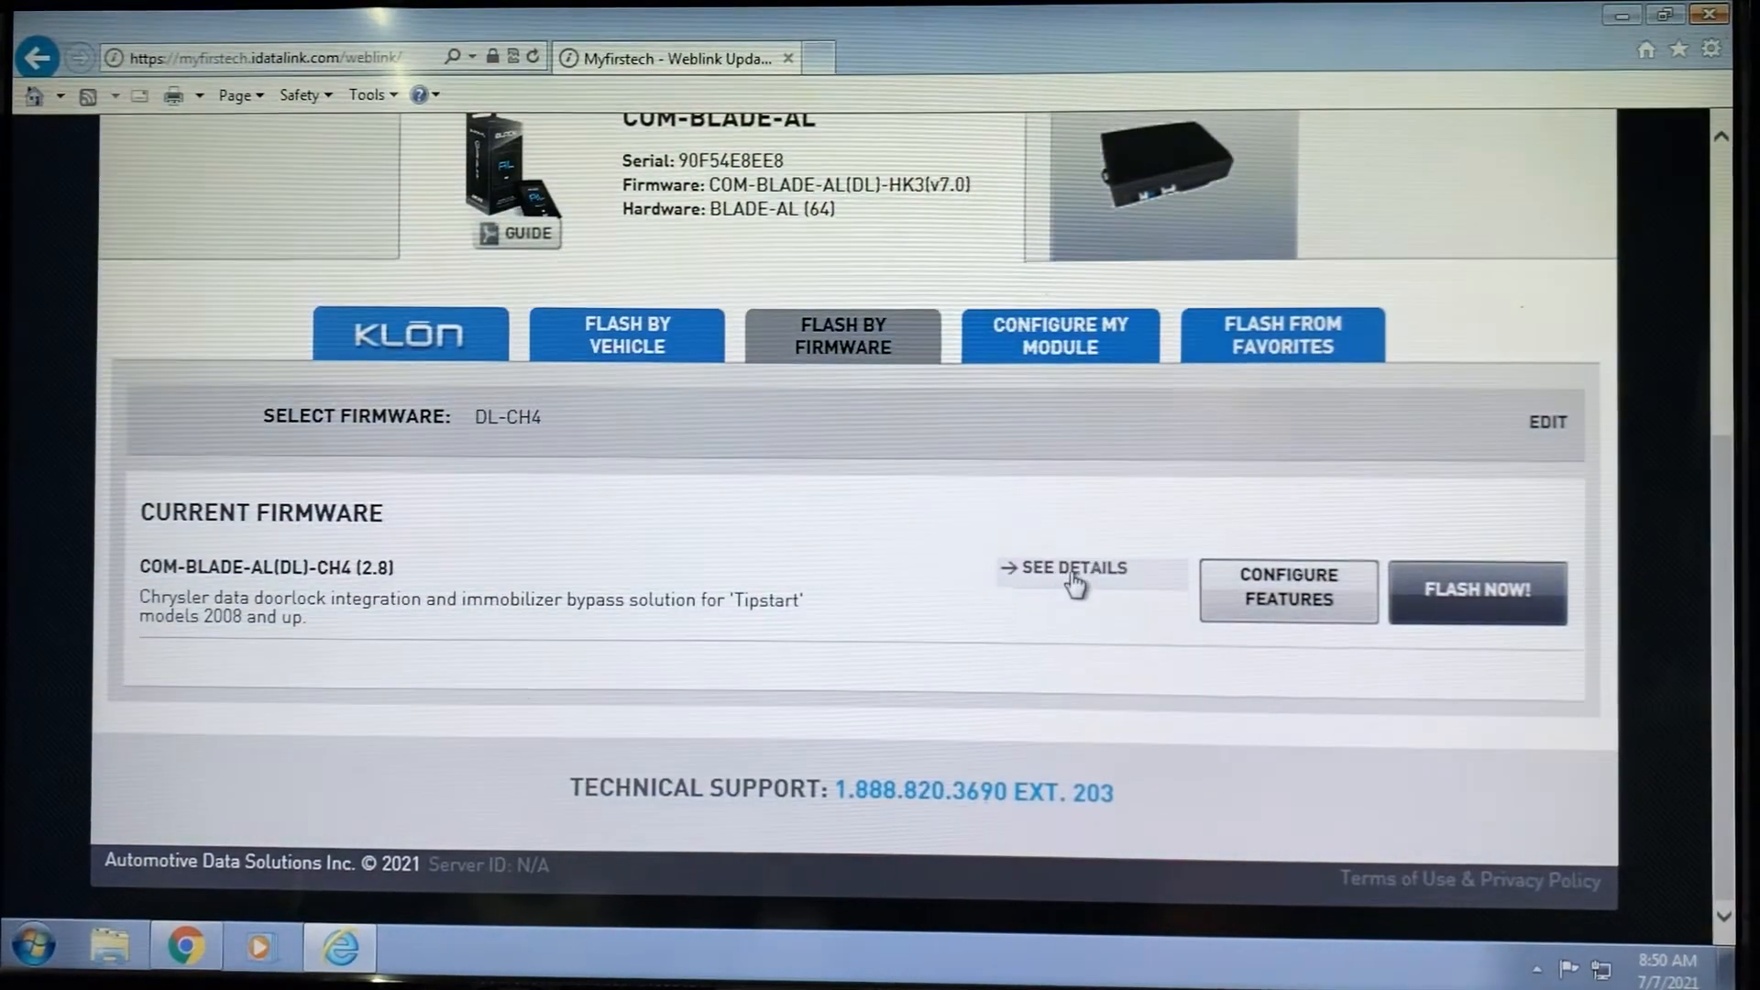
mouse_move(955, 607)
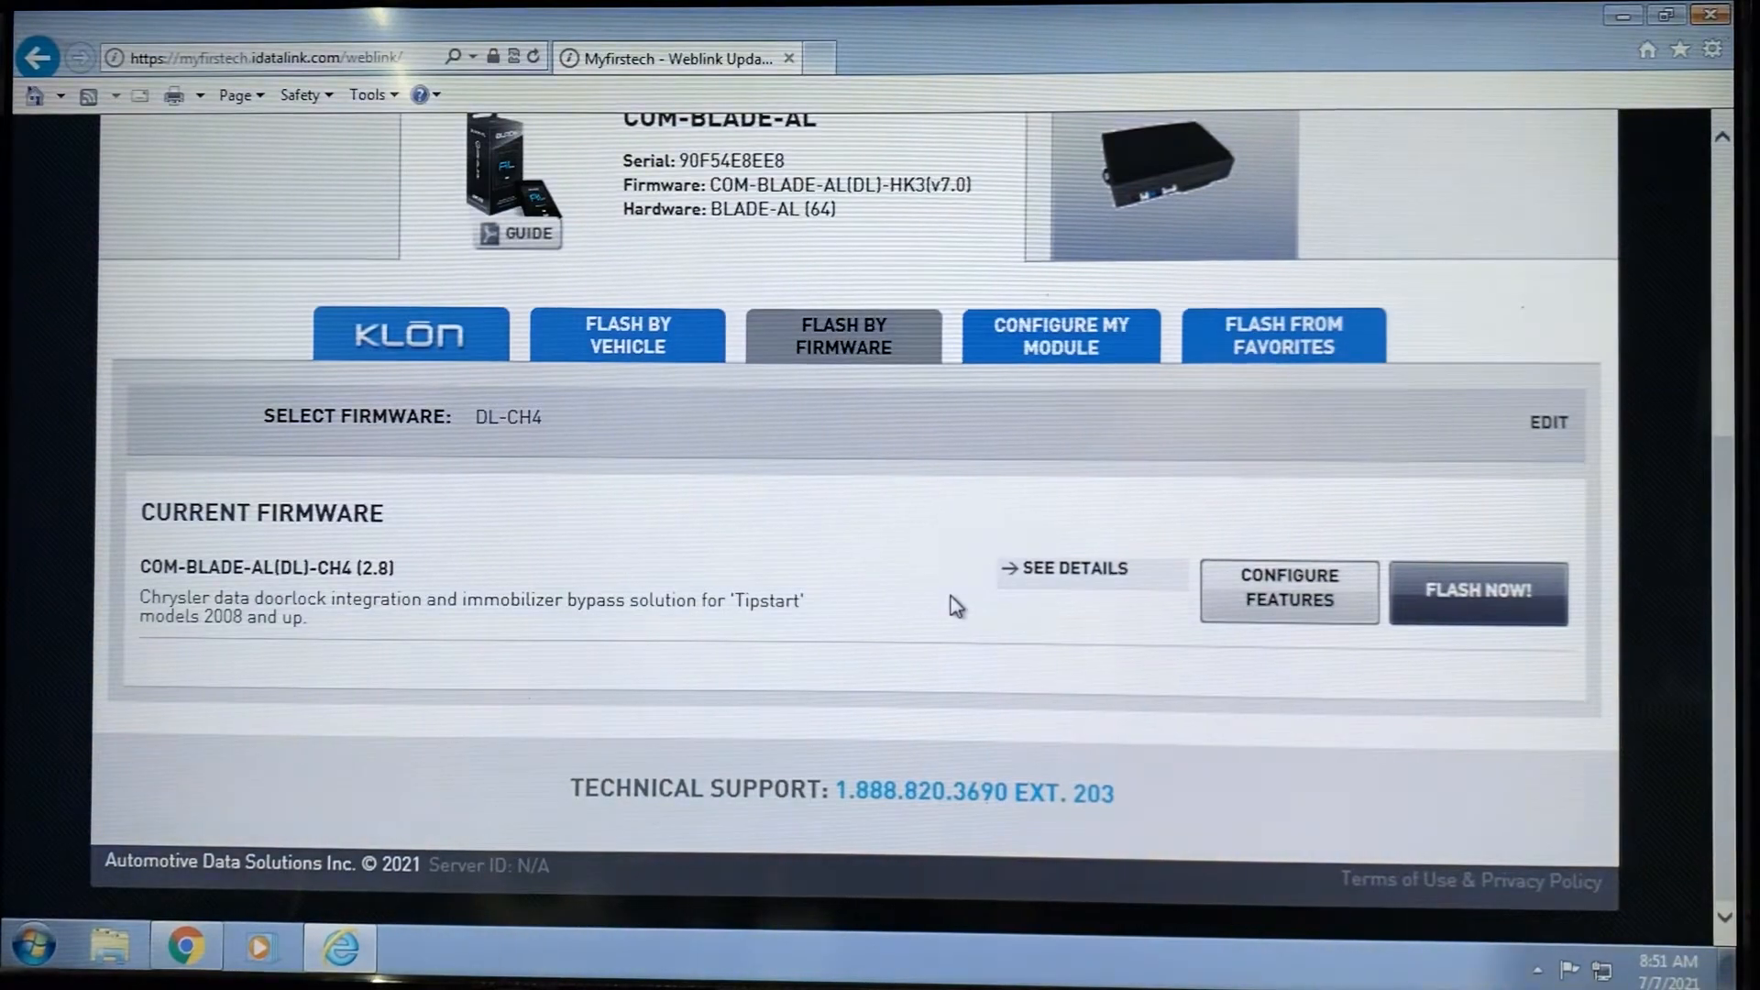
mouse_move(1016, 462)
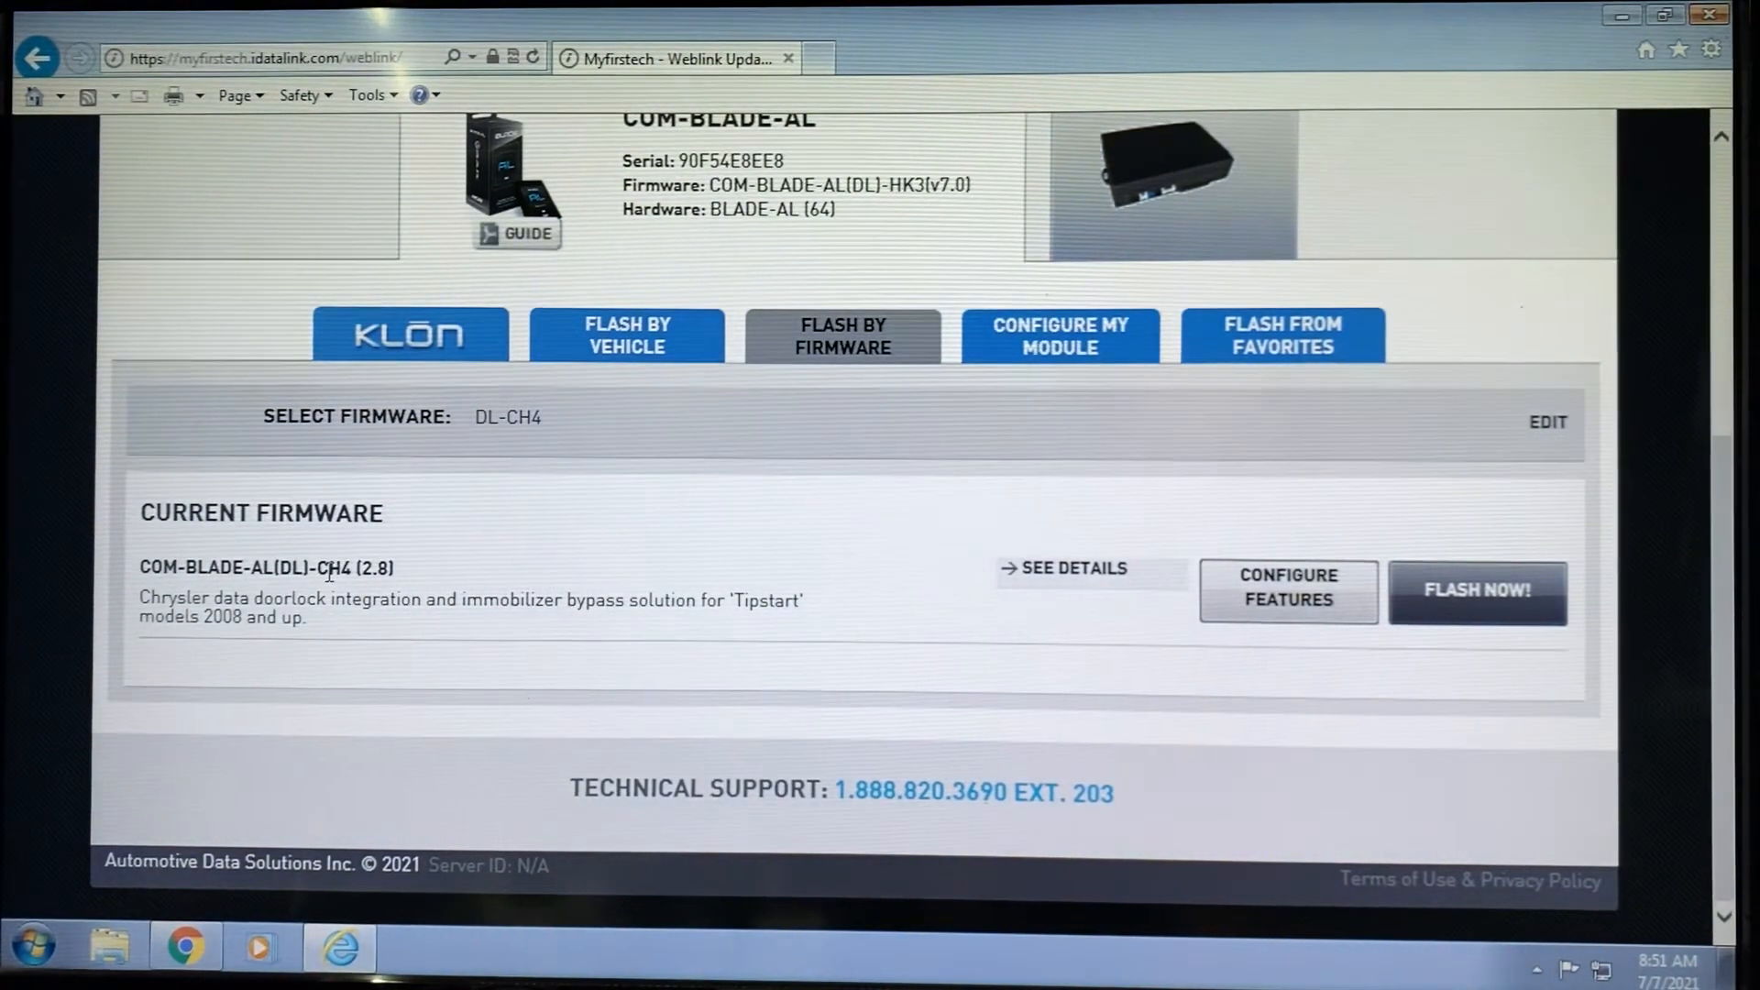
mouse_move(699, 546)
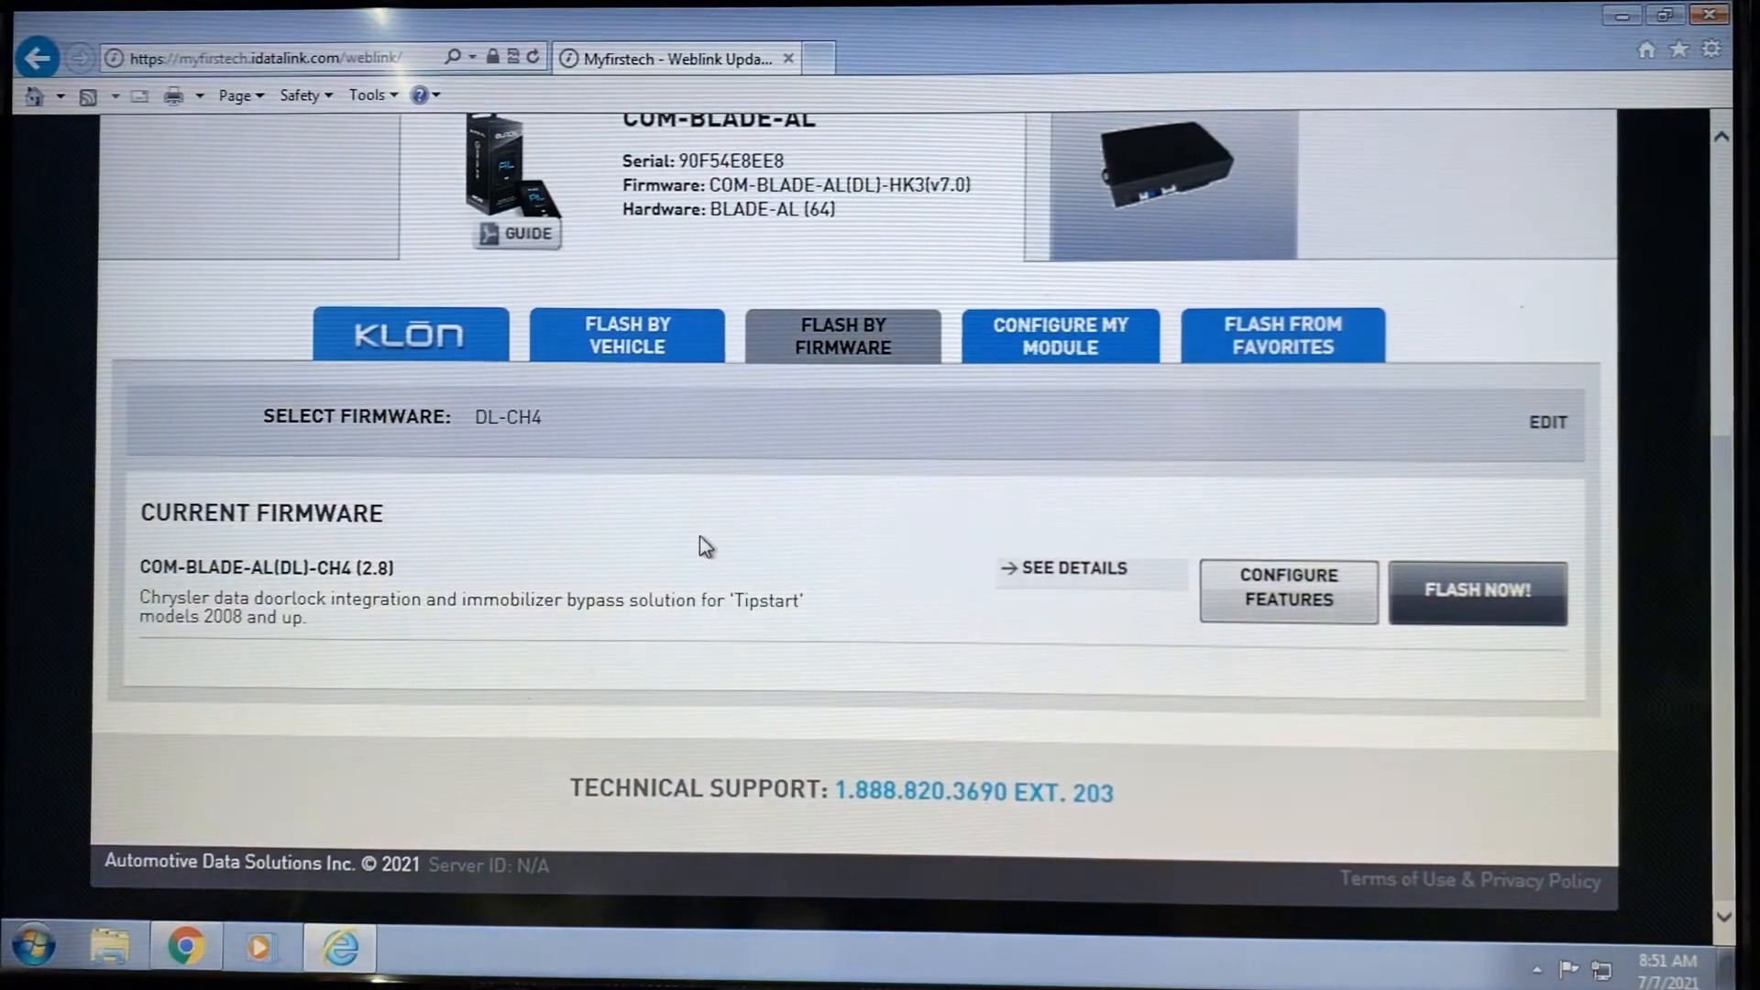
mouse_move(968, 636)
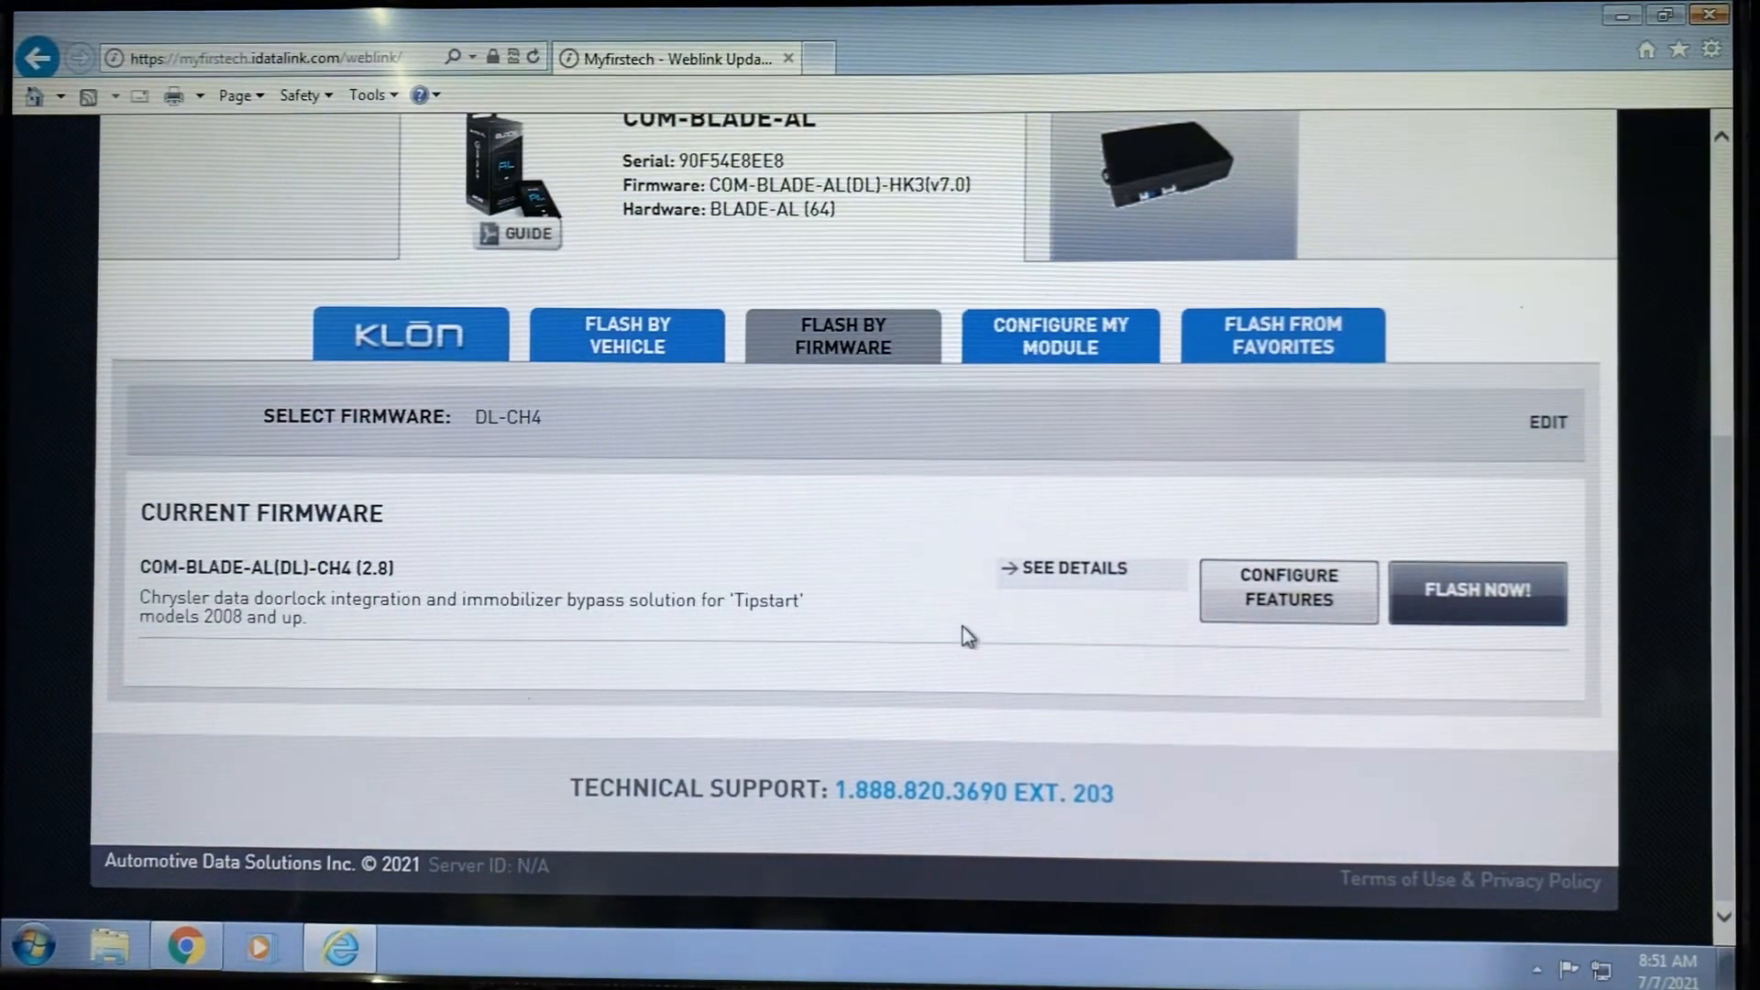
mouse_move(1082, 587)
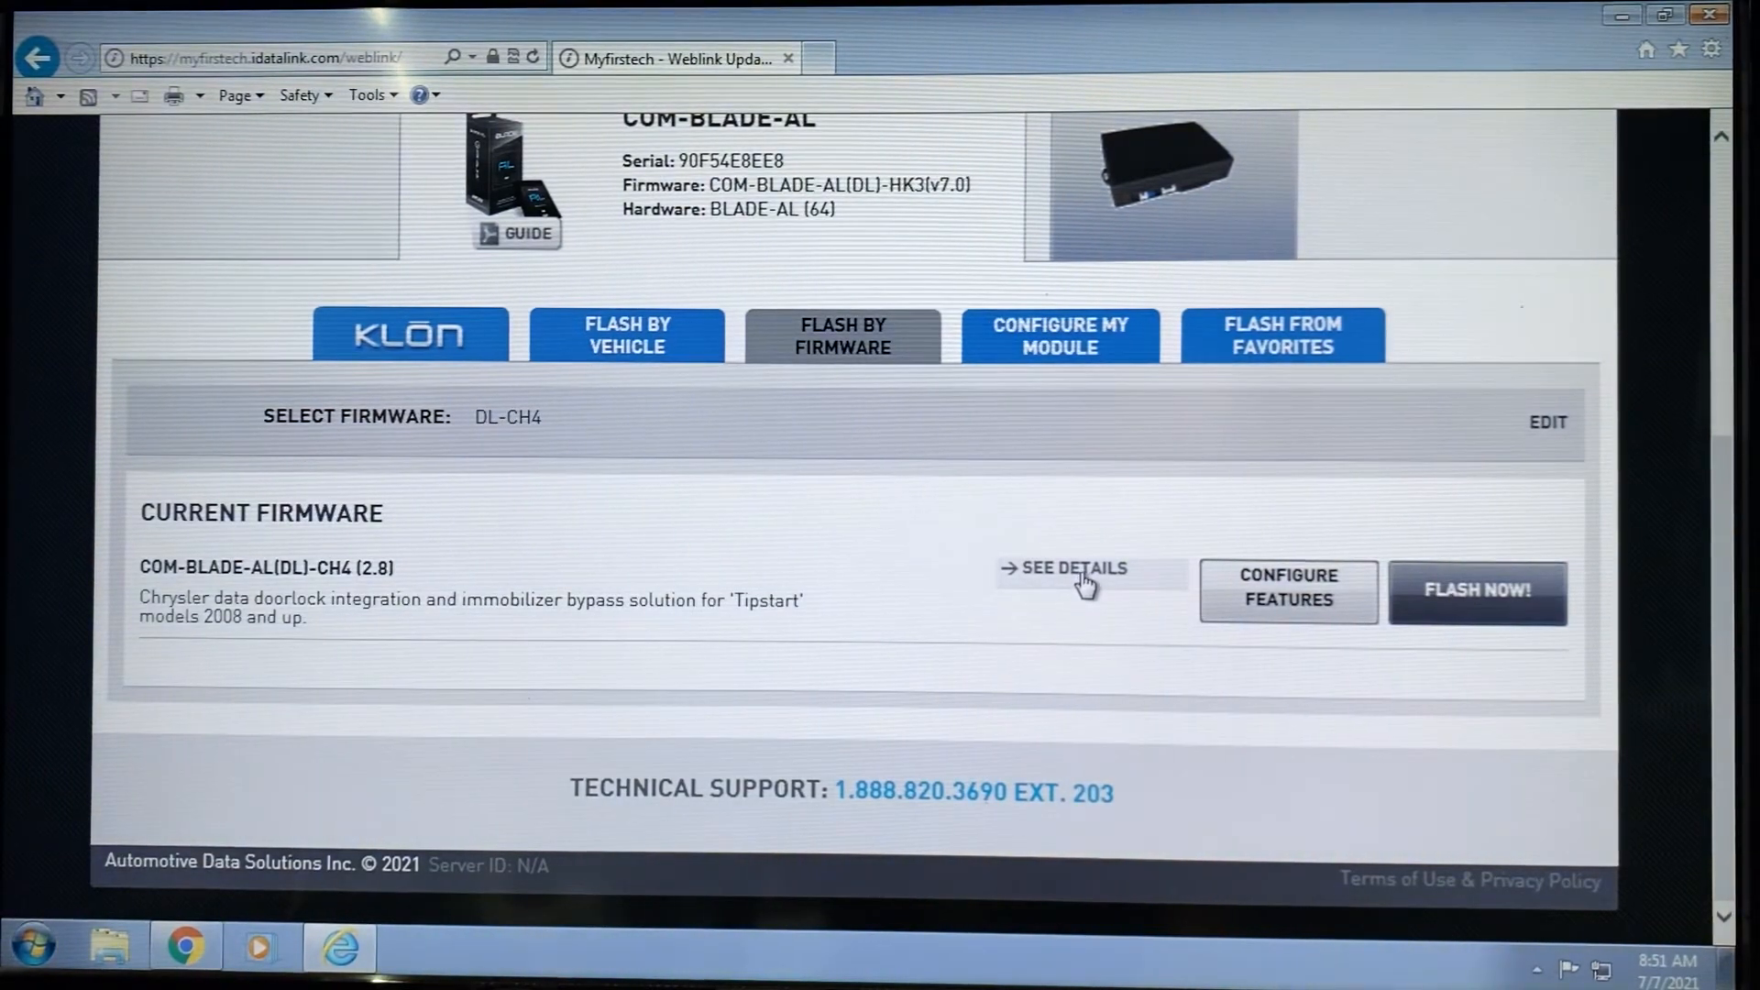
Show DL-CH4's details and History, listing version 2.8 current and 2.7 available.
click(1067, 568)
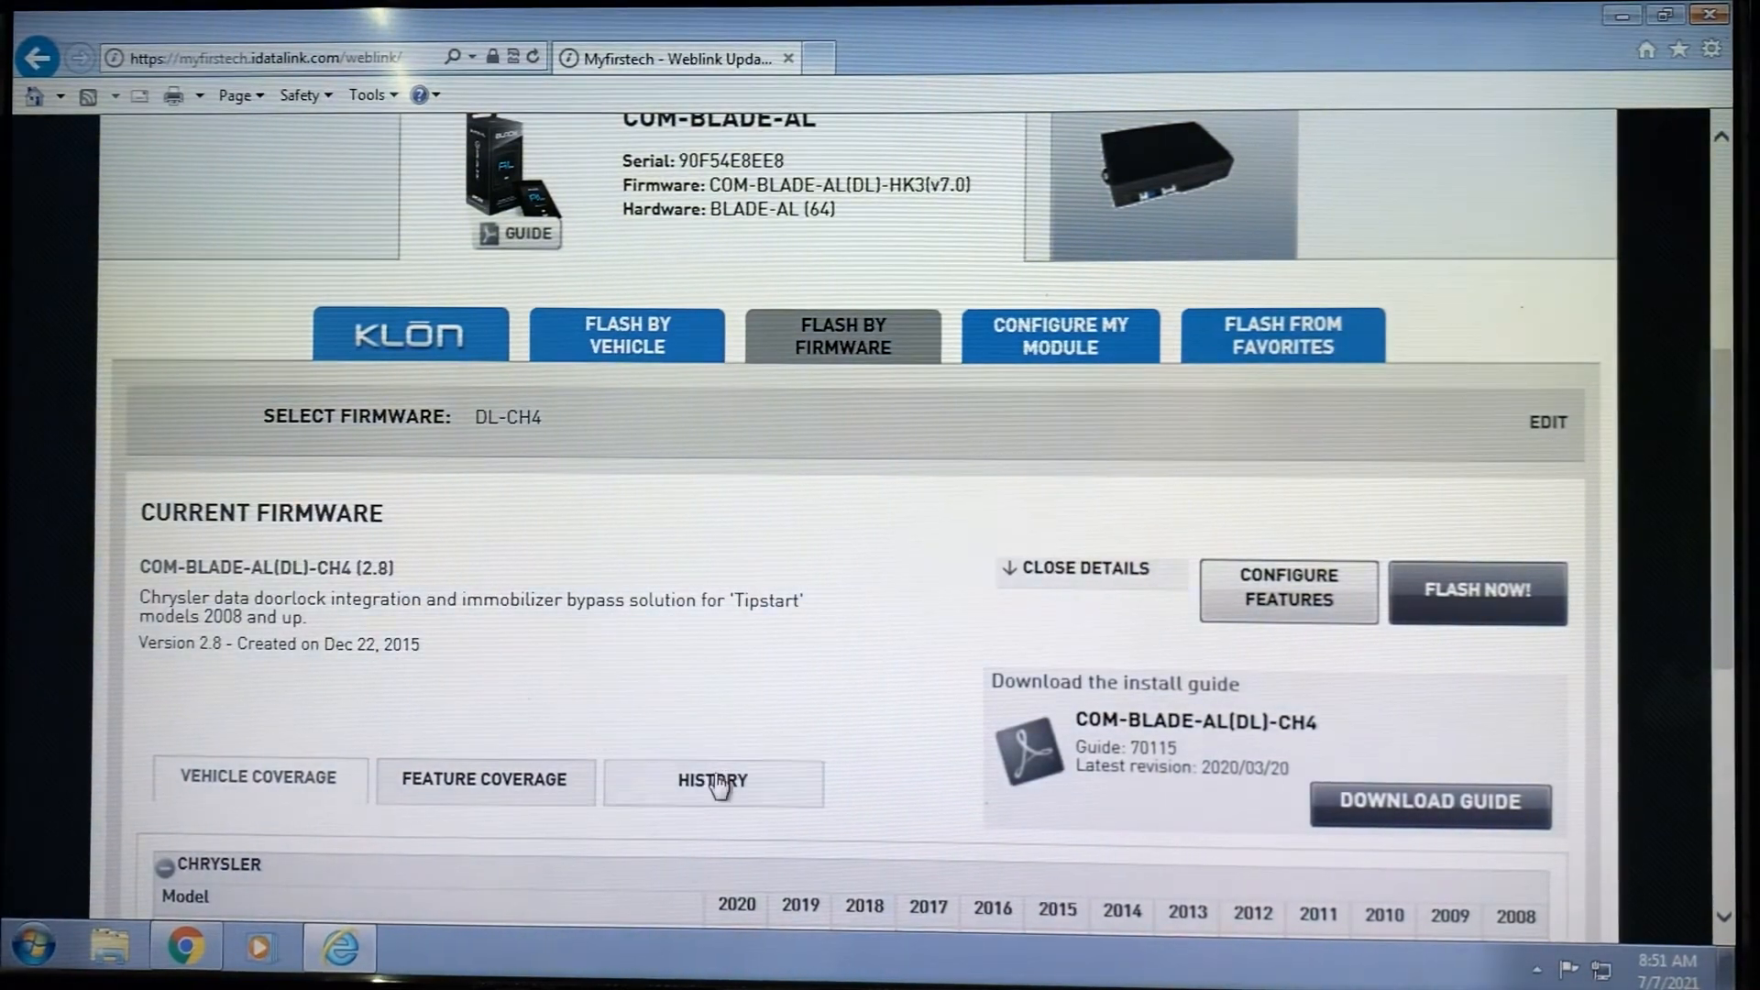
click(711, 781)
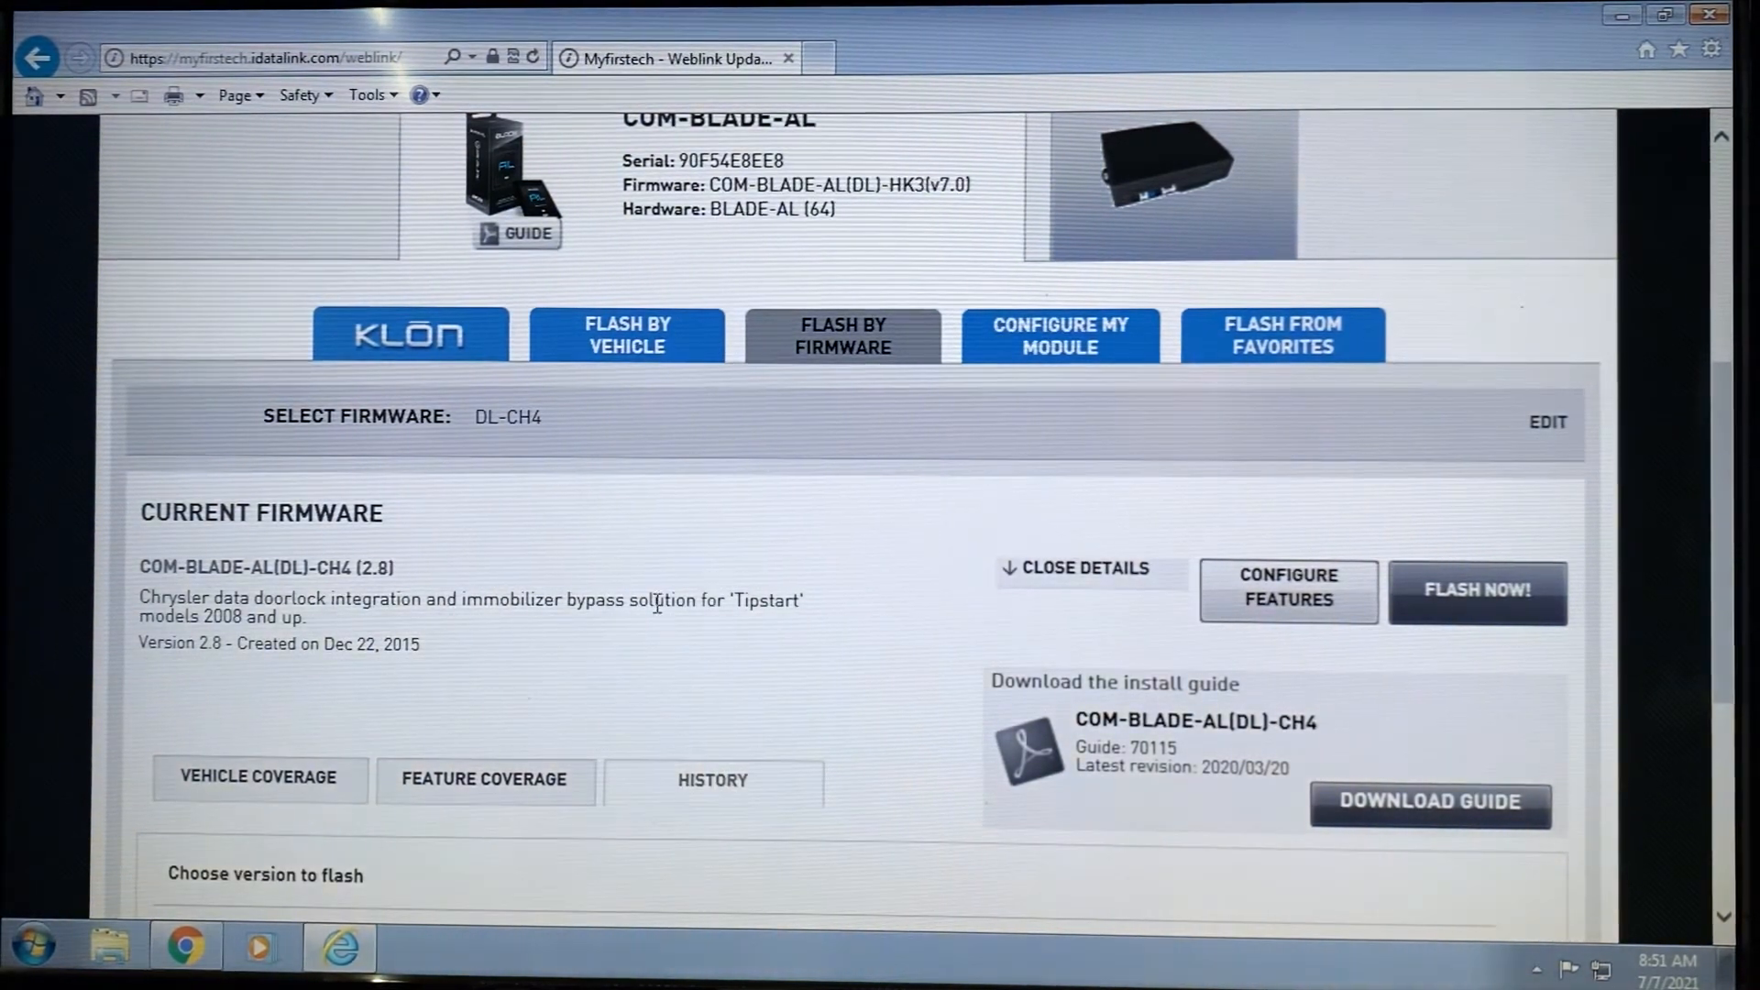
scroll(down, 3)
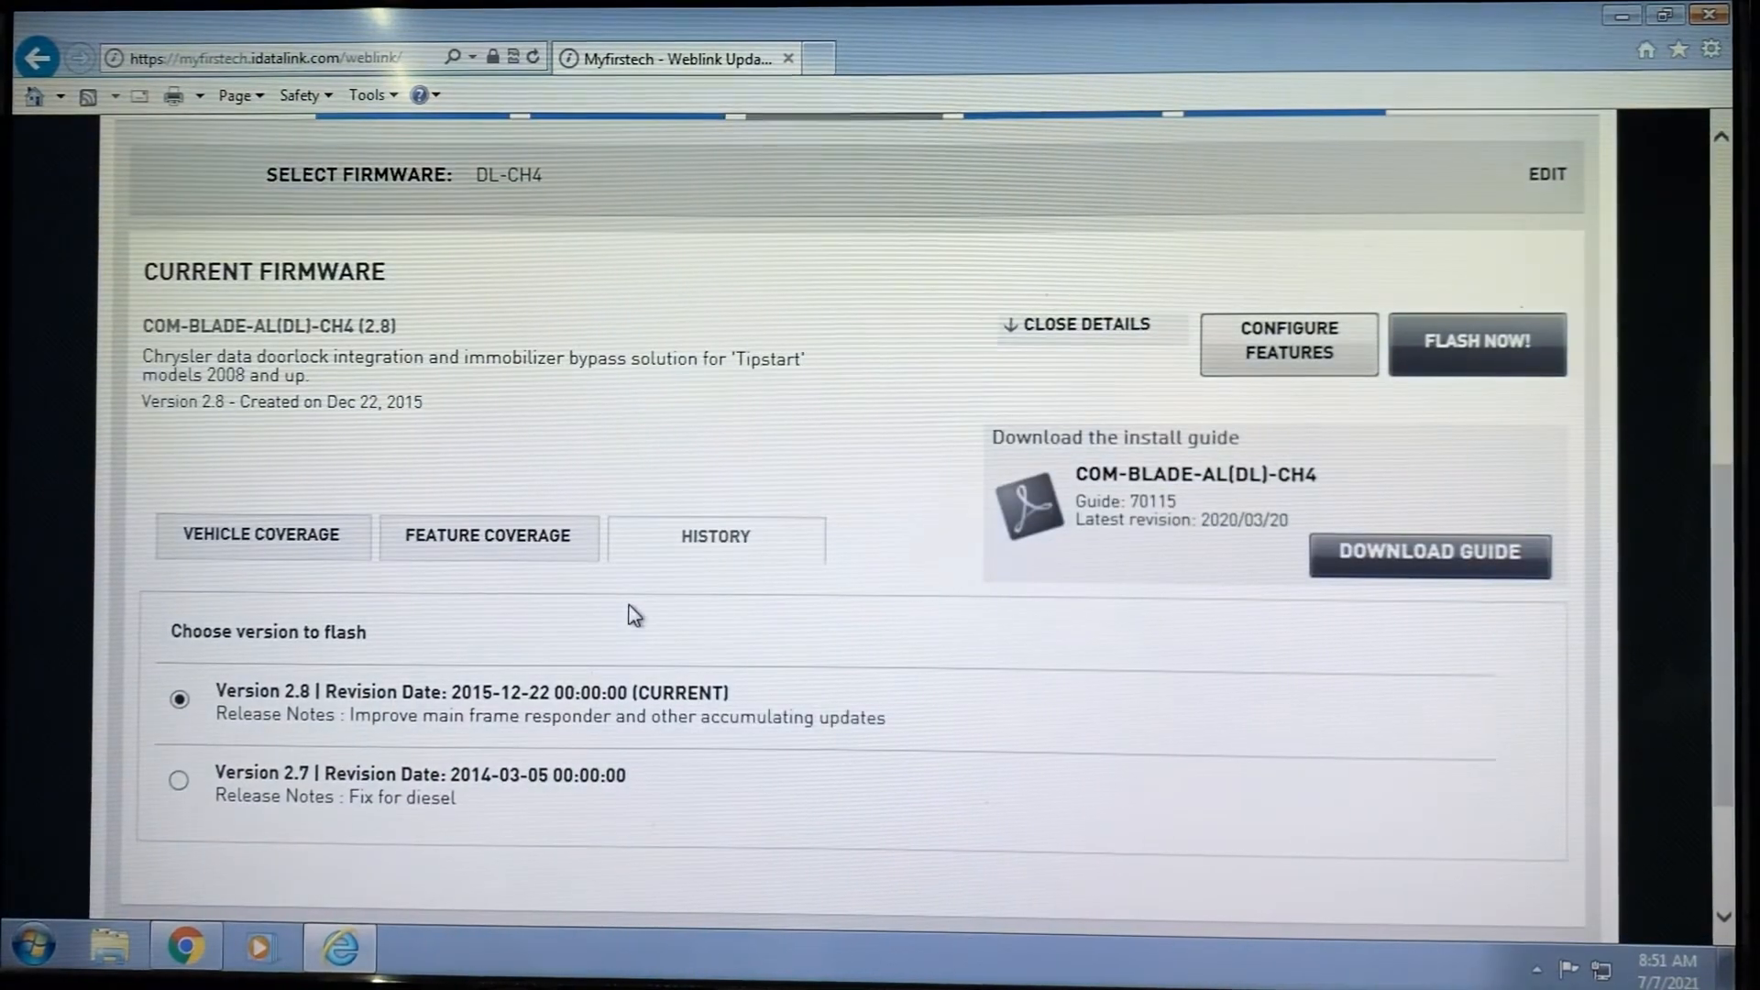
mouse_move(291, 451)
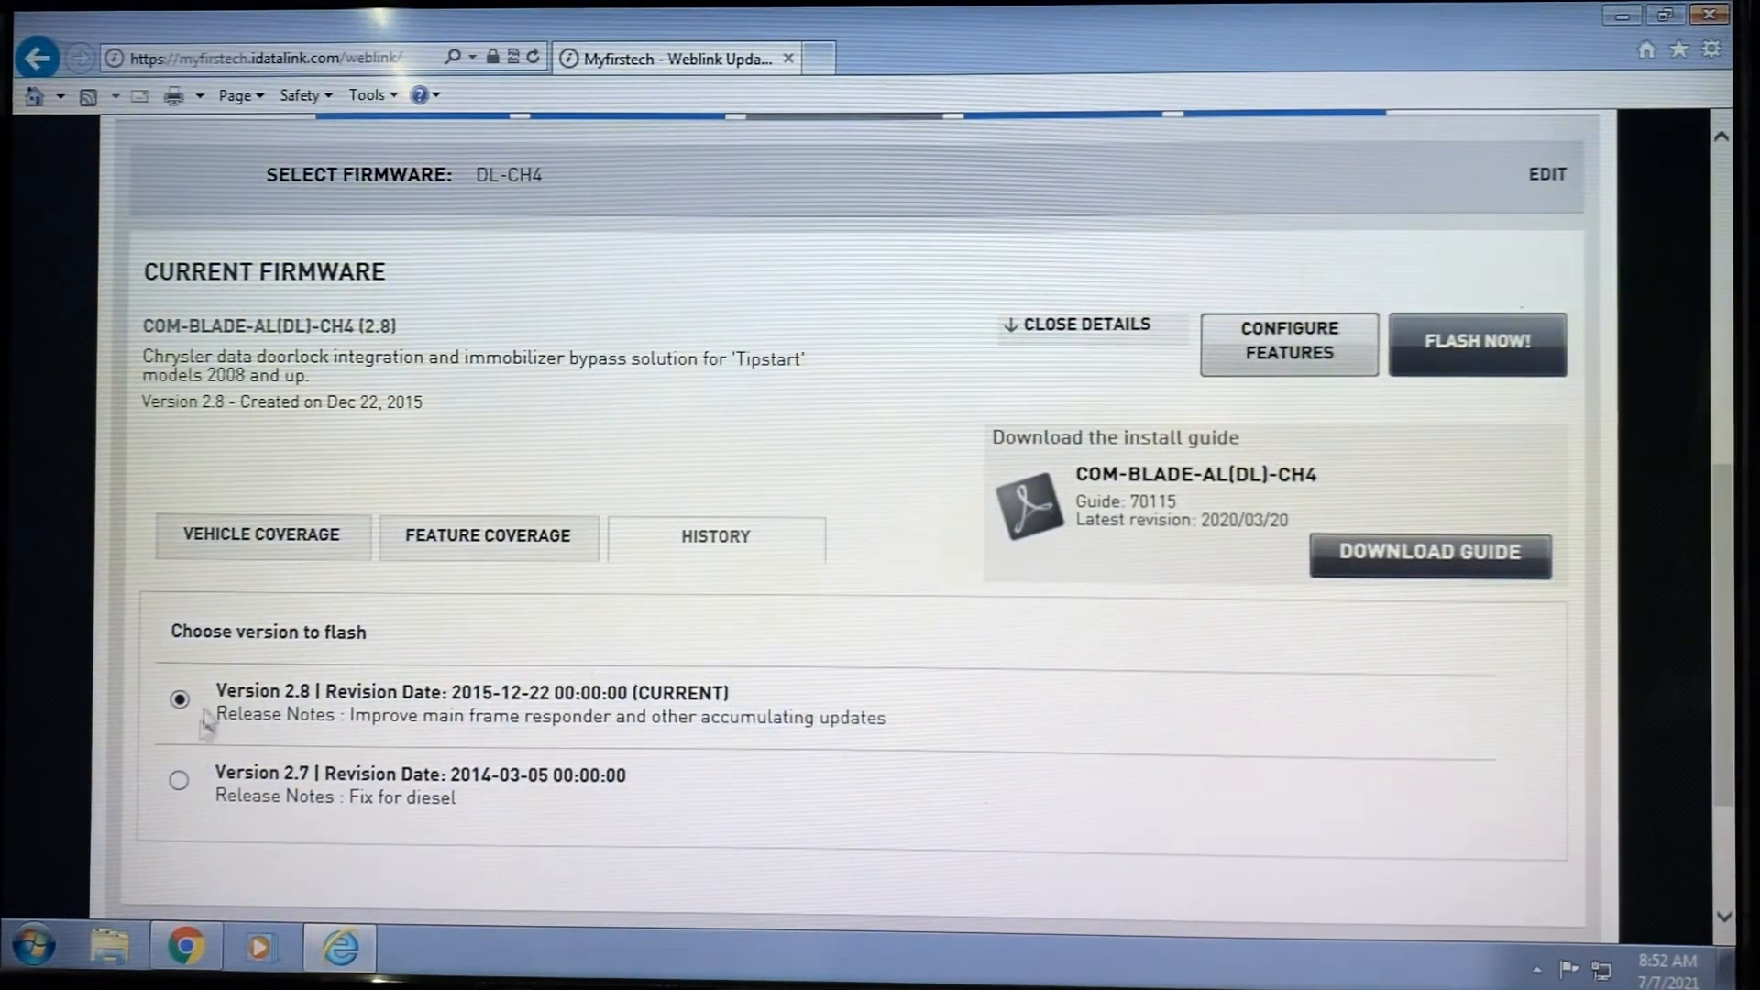
mouse_move(308, 741)
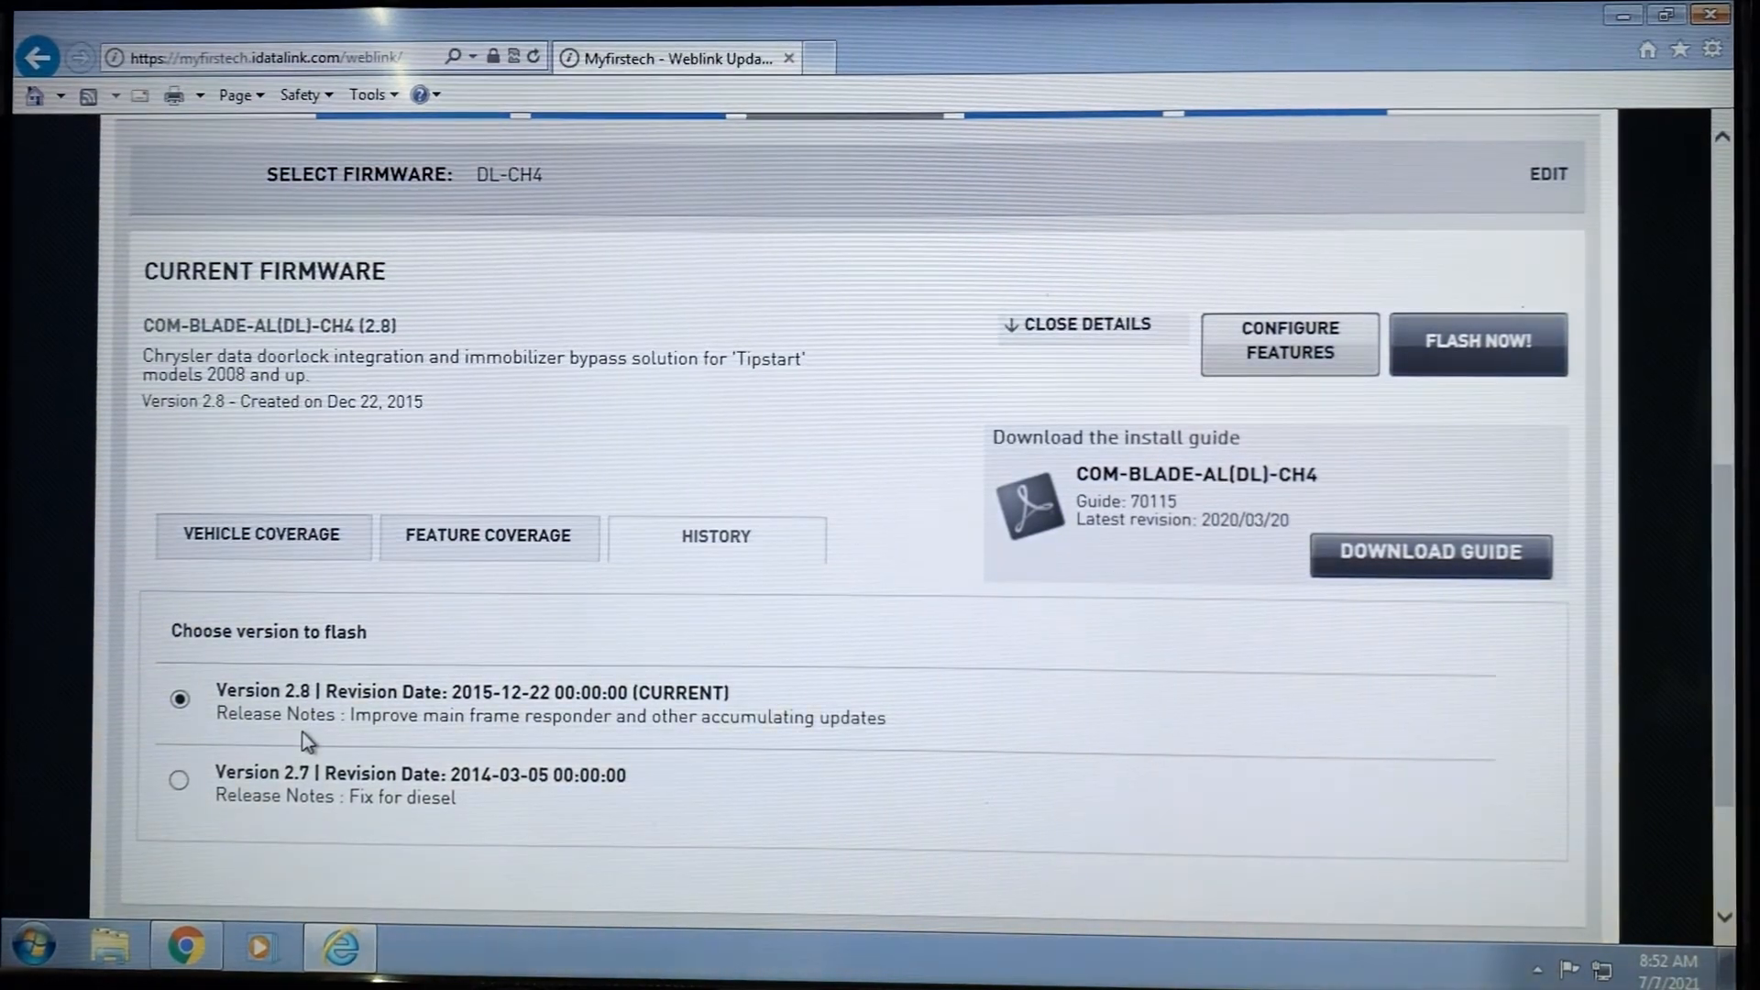